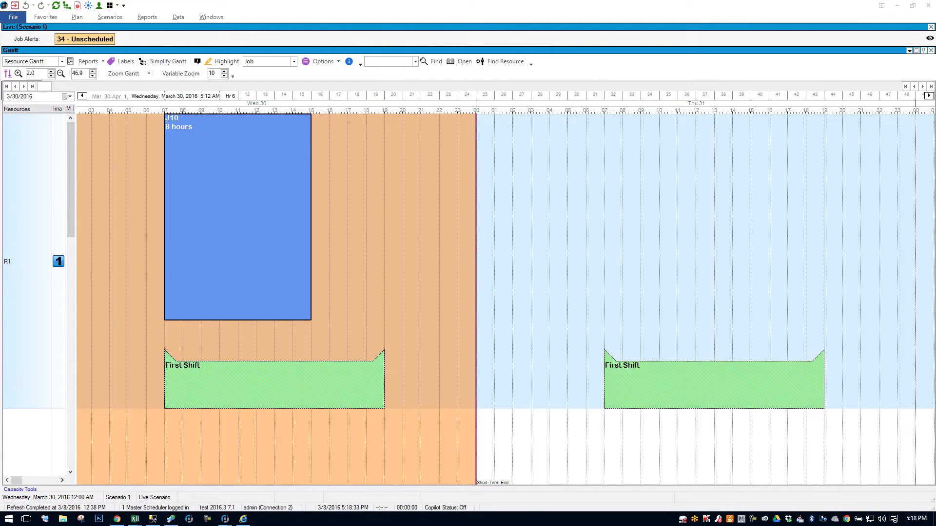
{"action": "mouse_move", "coordinate": [31, 298]}
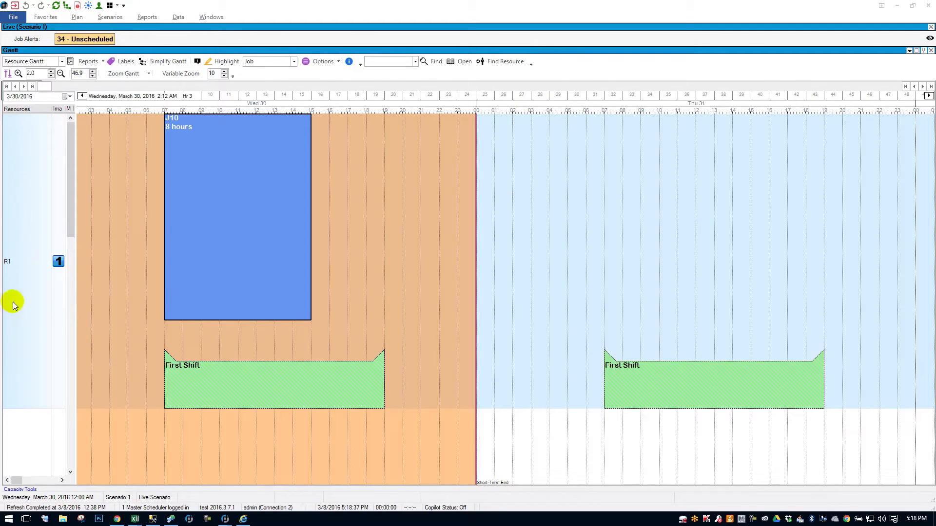
{"action": "mouse_move", "coordinate": [85, 345]}
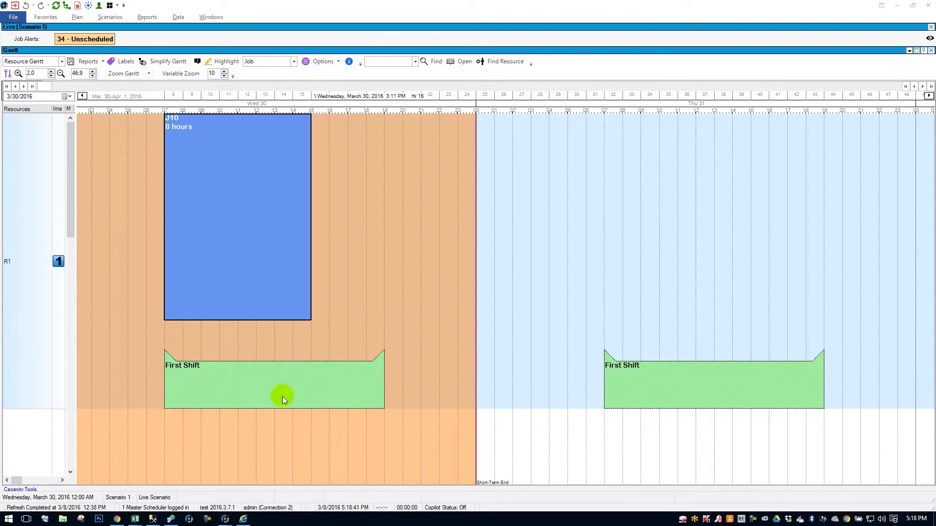
{"action": "mouse_move", "coordinate": [219, 384]}
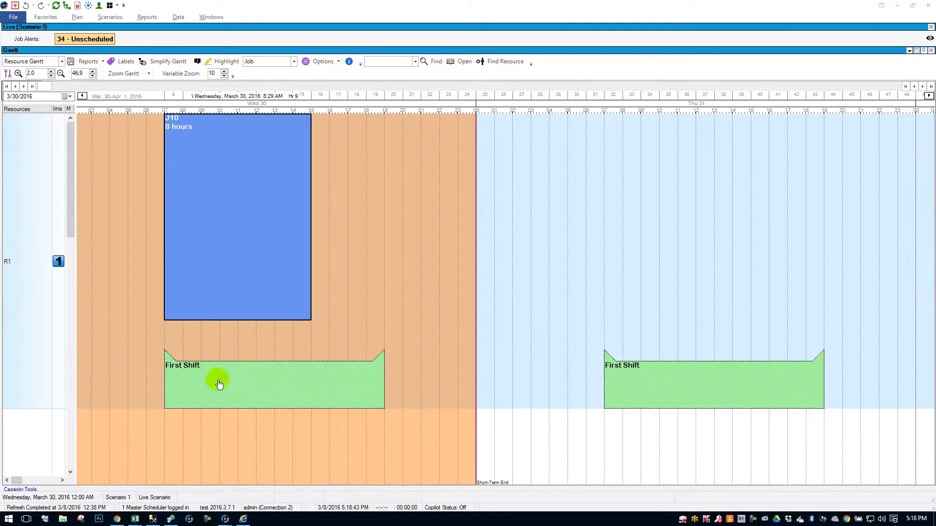
{"action": "mouse_move", "coordinate": [303, 349]}
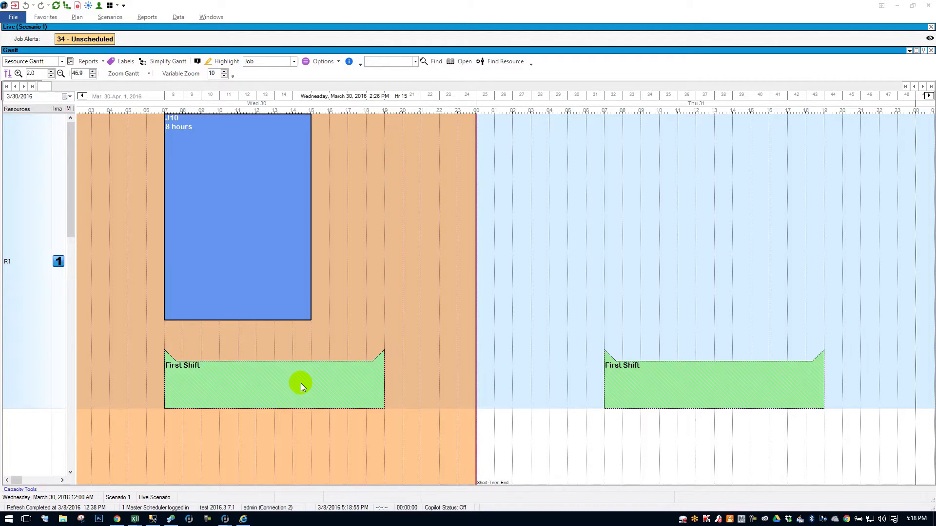
{"action": "mouse_move", "coordinate": [264, 388]}
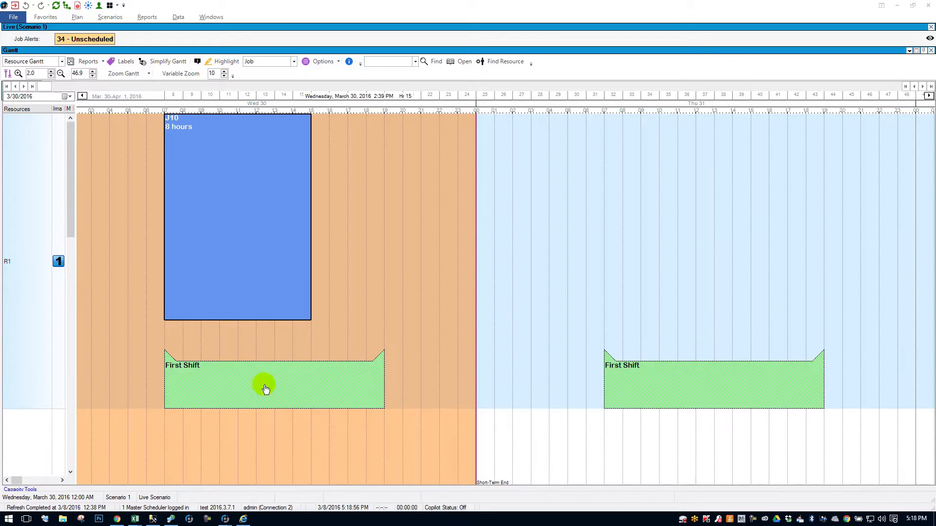
{"action": "mouse_move", "coordinate": [266, 388]}
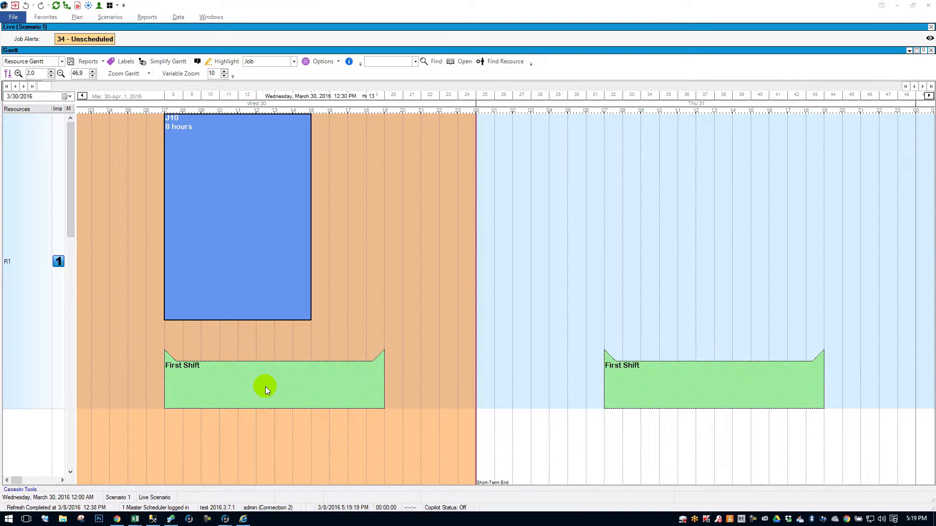
{"action": "mouse_move", "coordinate": [256, 385]}
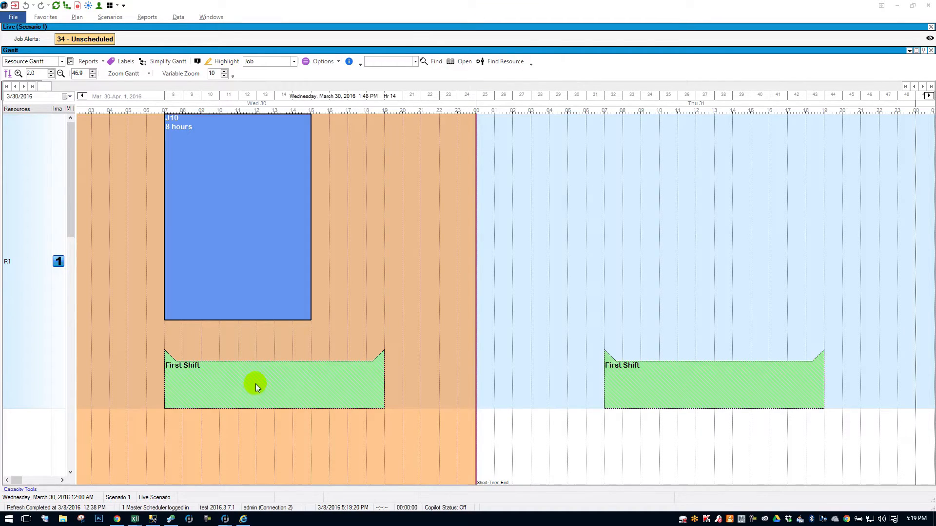
{"action": "mouse_move", "coordinate": [224, 381]}
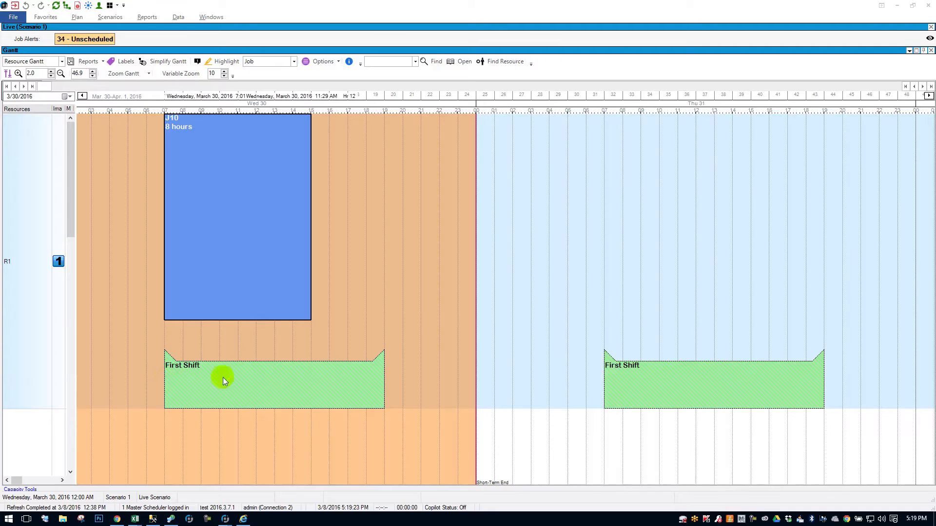
{"action": "mouse_move", "coordinate": [386, 376]}
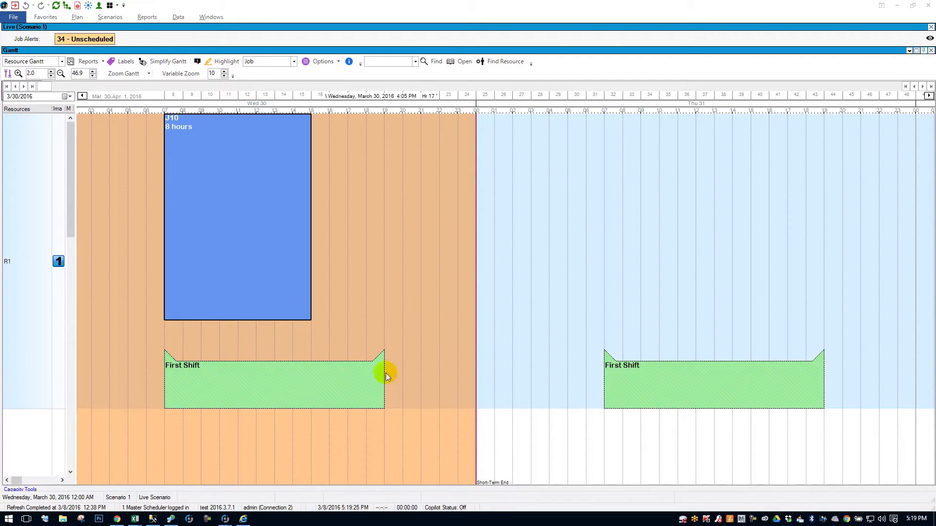
{"action": "mouse_move", "coordinate": [387, 367]}
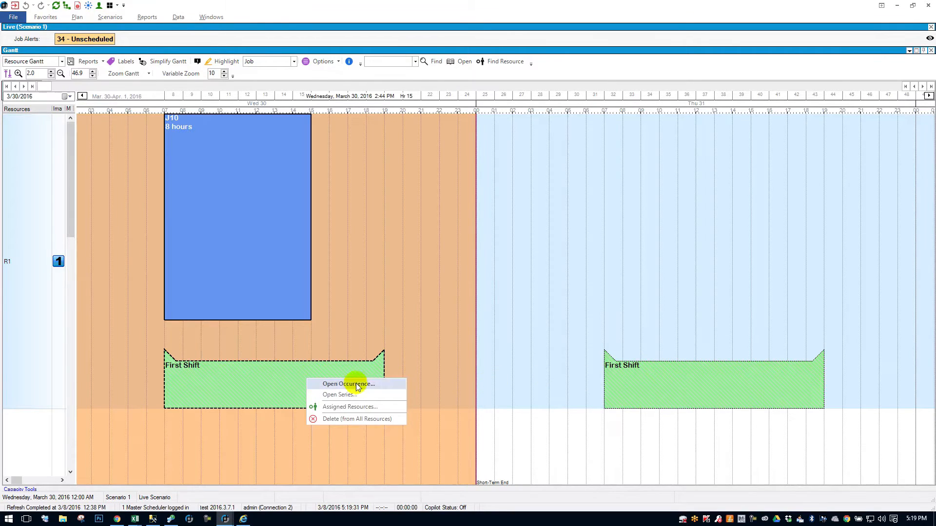
{"action": "mouse_move", "coordinate": [328, 387]}
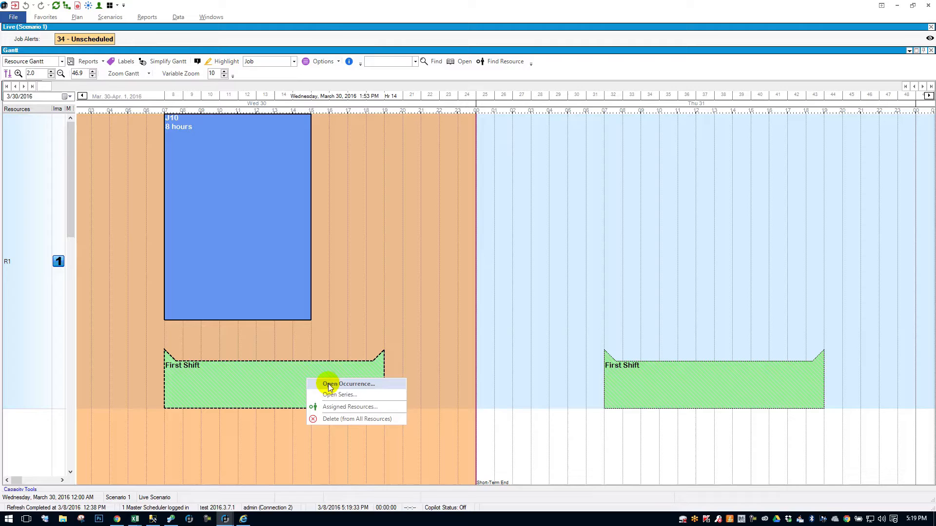
{"action": "mouse_move", "coordinate": [344, 386]}
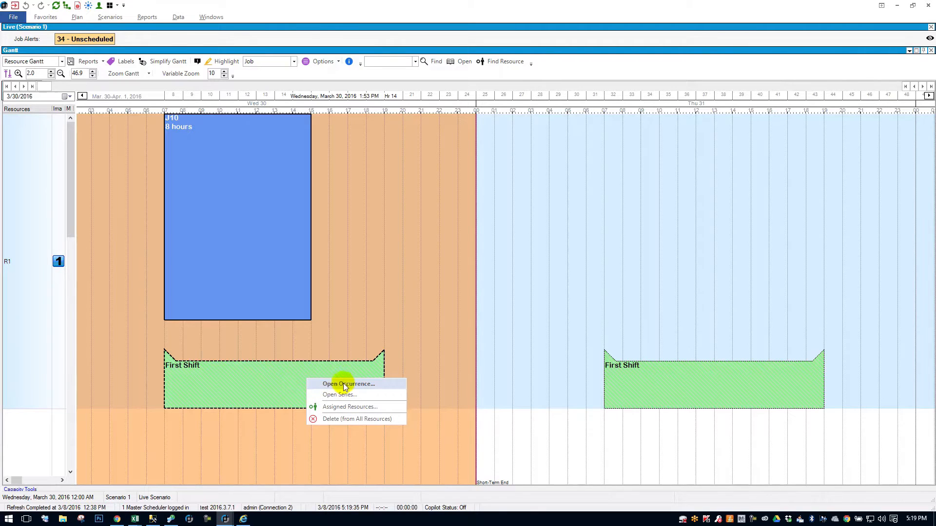
{"action": "mouse_move", "coordinate": [349, 394]}
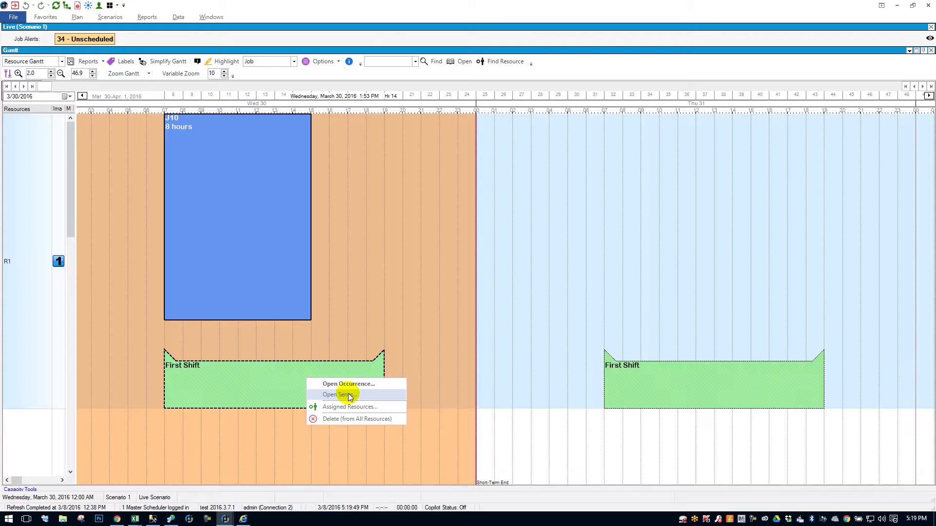
{"action": "mouse_move", "coordinate": [374, 407]}
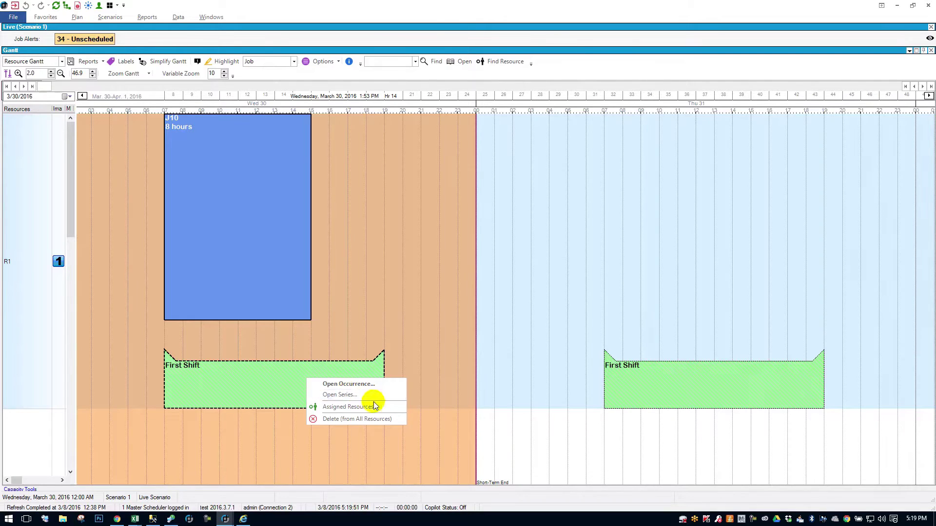
{"action": "mouse_move", "coordinate": [264, 388]}
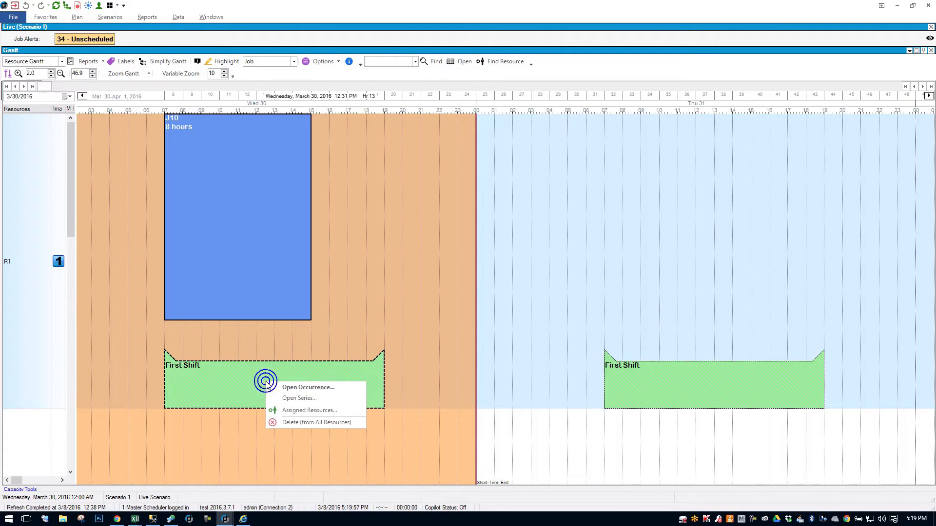
{"action": "mouse_move", "coordinate": [309, 398]}
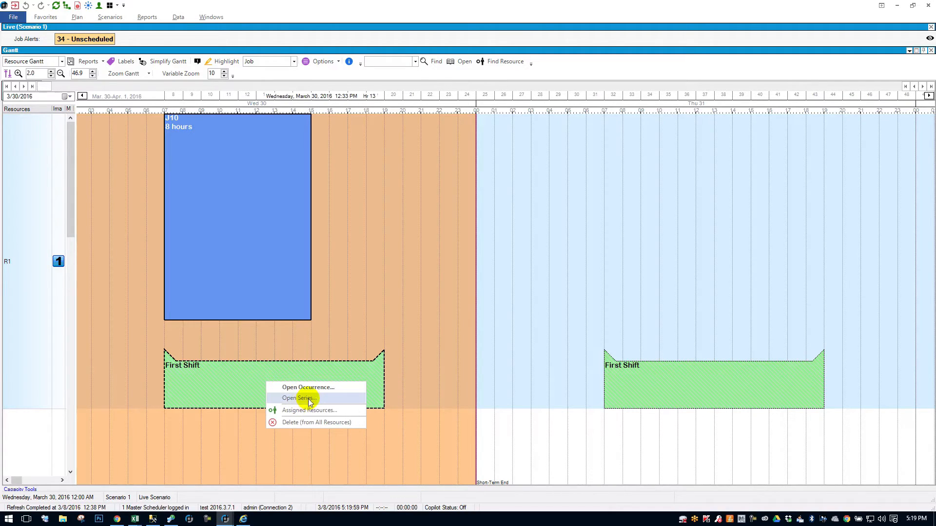
- Open the First Shift series to review its 7:00 AM–7:00 PM, one-person, 12-hour capacity
{"action": "left_click", "coordinate": [299, 398]}
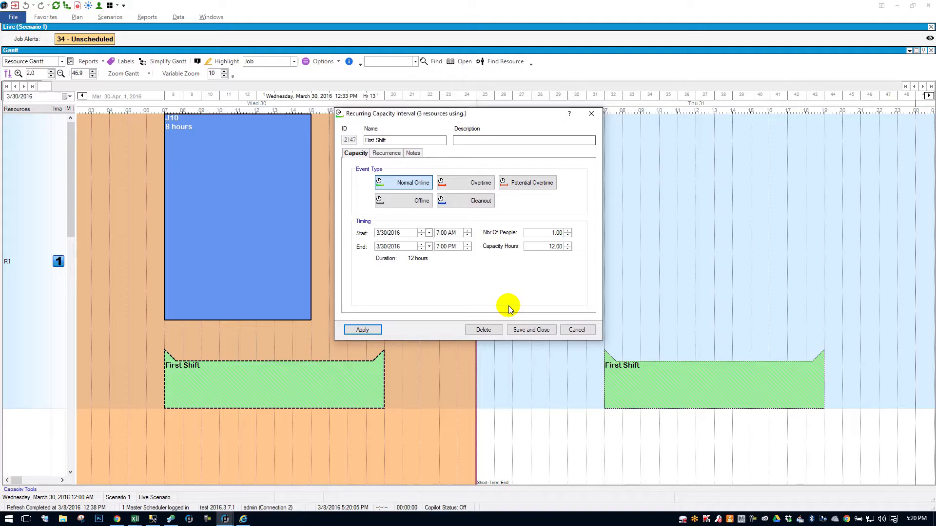
{"action": "mouse_move", "coordinate": [500, 246]}
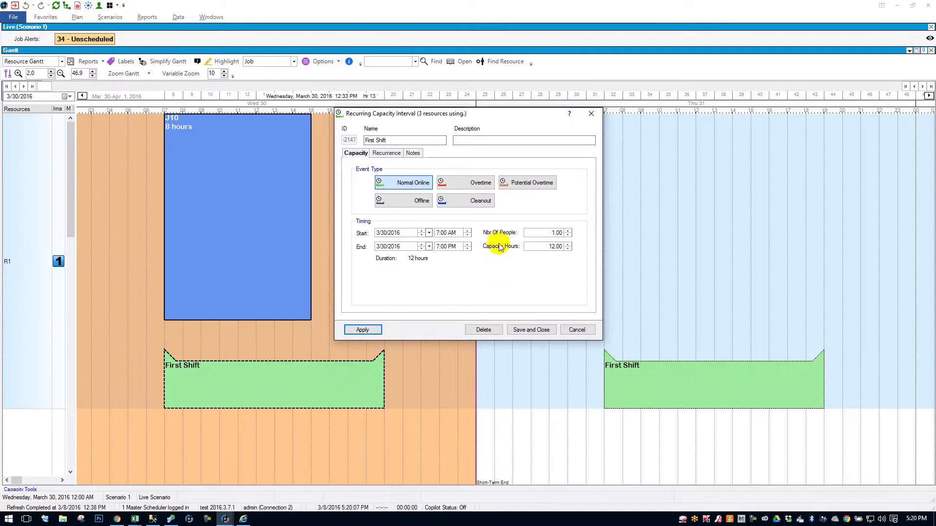
{"action": "mouse_move", "coordinate": [404, 182]}
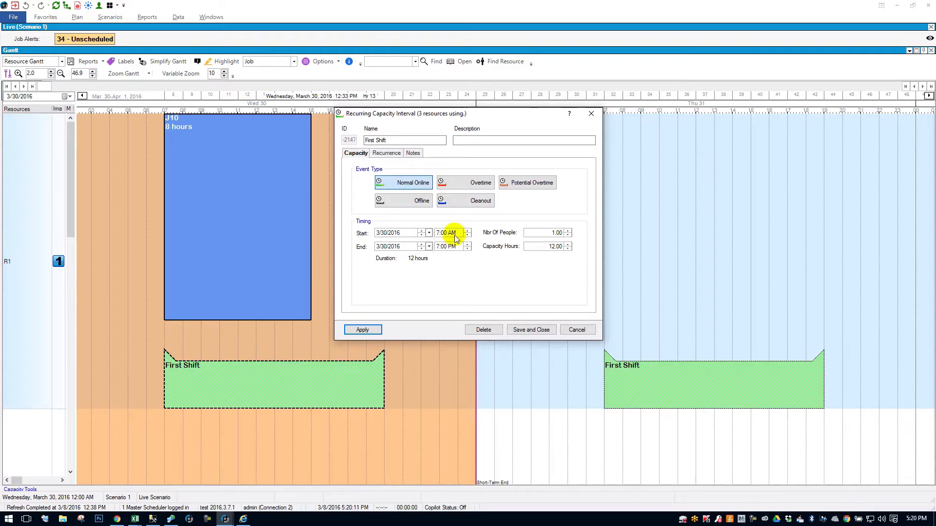
{"action": "mouse_move", "coordinate": [416, 263]}
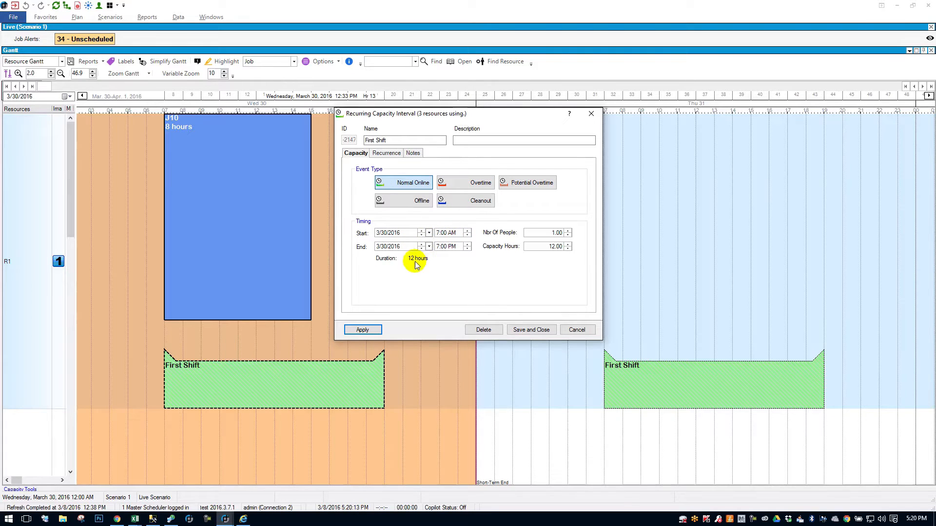
{"action": "mouse_move", "coordinate": [571, 261]}
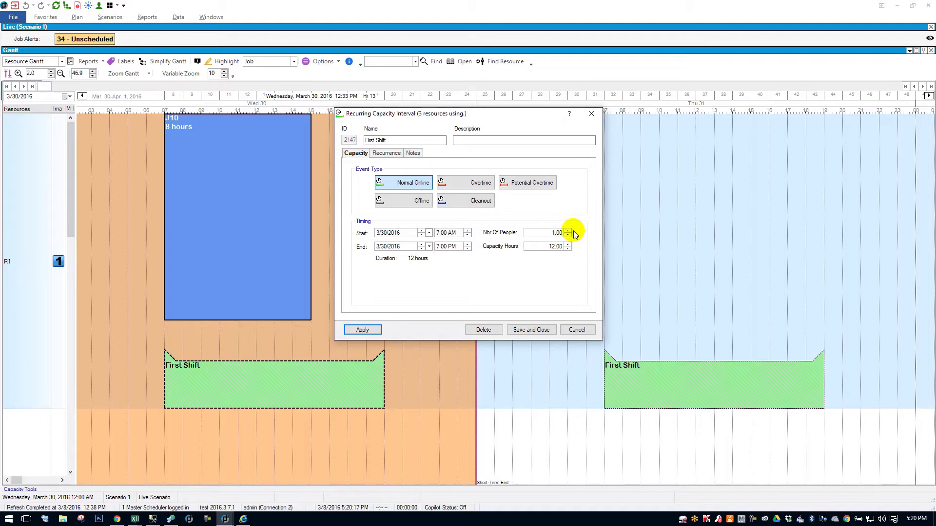
{"action": "mouse_move", "coordinate": [572, 251]}
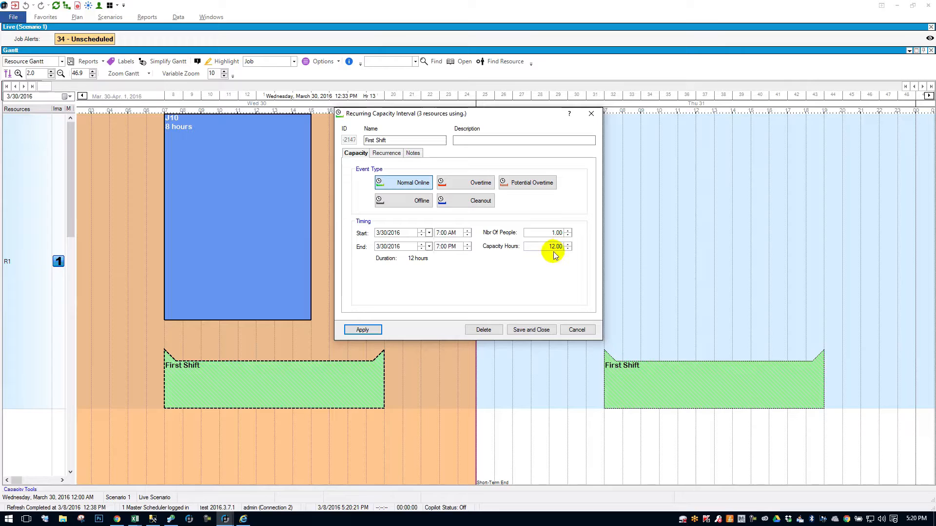
{"action": "mouse_move", "coordinate": [547, 260]}
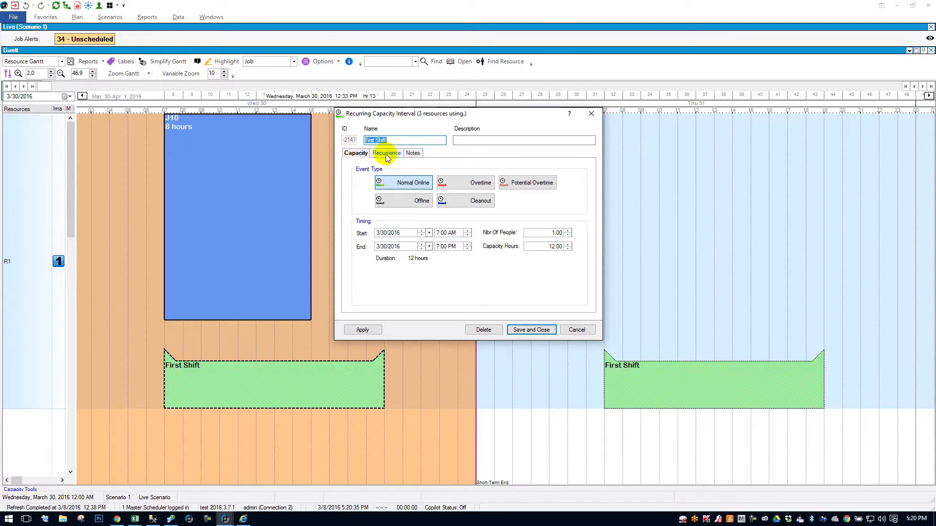
- View First Shift's recurrence: weekly, Monday–Friday, ending at the planning horizon
{"action": "left_click", "coordinate": [385, 153]}
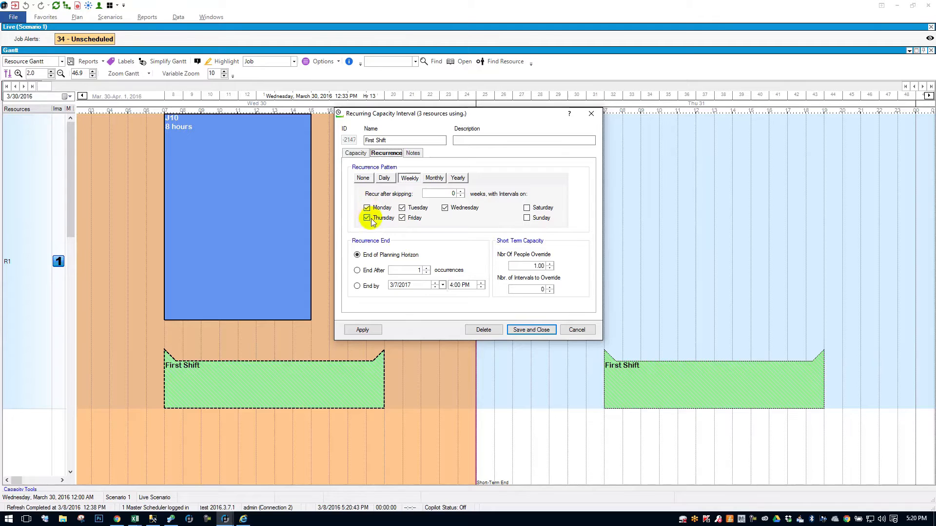
{"action": "mouse_move", "coordinate": [531, 233]}
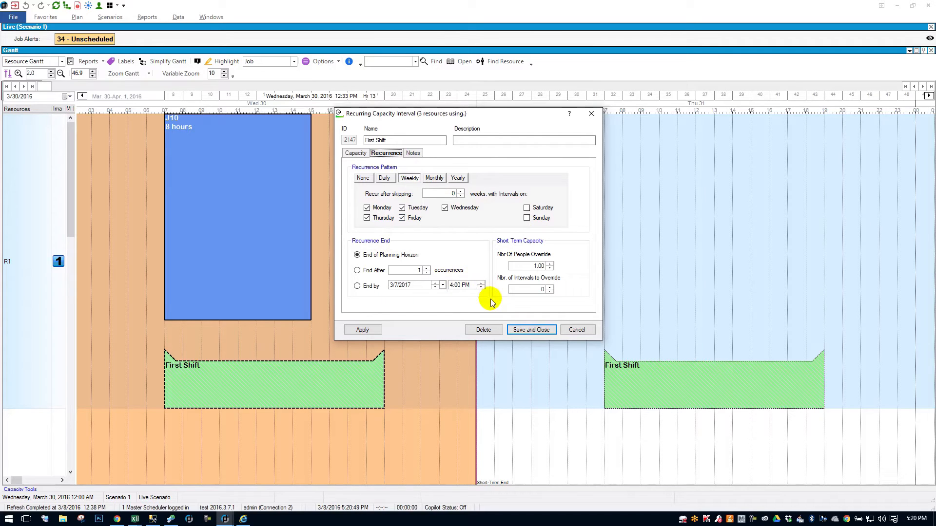
{"action": "mouse_move", "coordinate": [482, 255]}
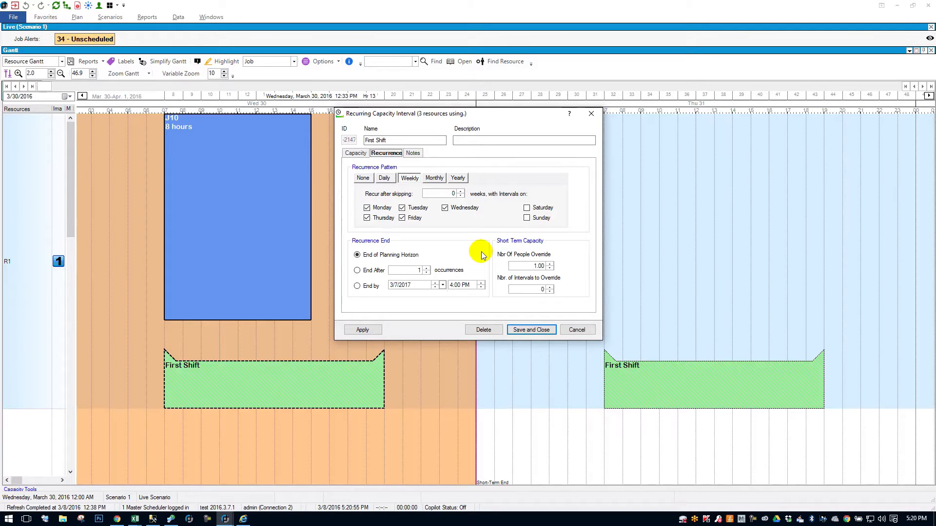
{"action": "mouse_move", "coordinate": [489, 252]}
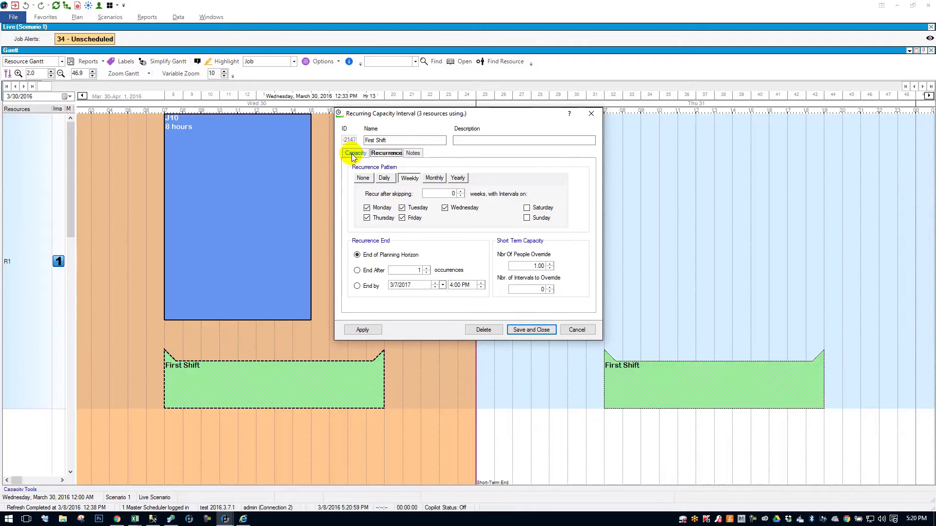
- Return to the Capacity tab showing Normal Online, 7:00 AM–7:00 PM, 12 hours
{"action": "left_click", "coordinate": [355, 152]}
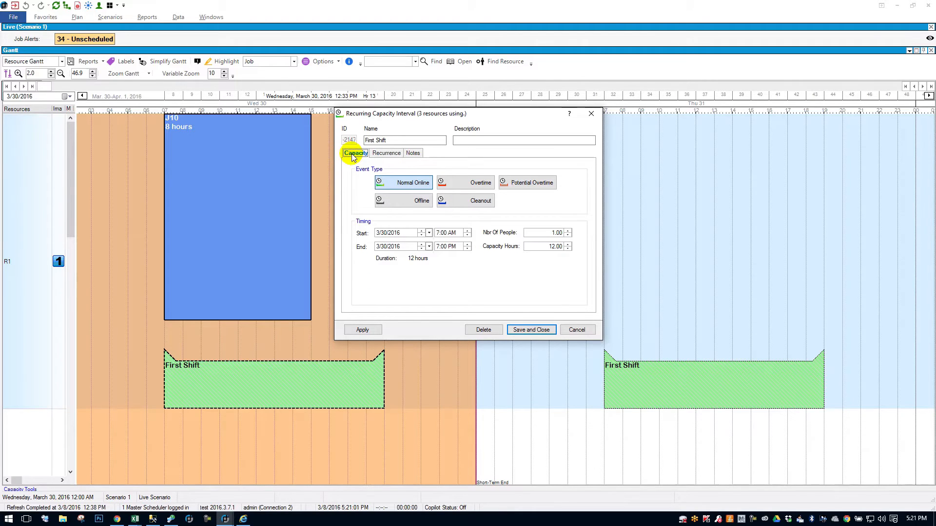
{"action": "mouse_move", "coordinate": [482, 263]}
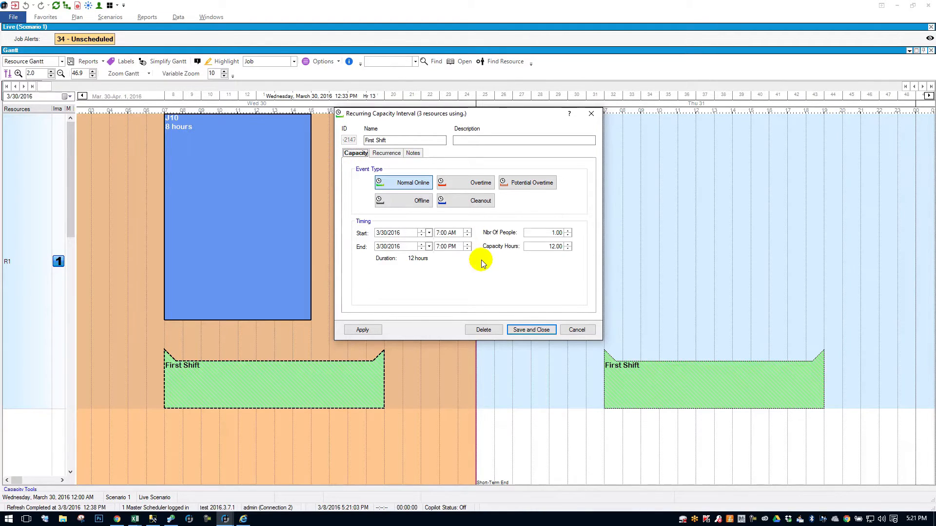
{"action": "mouse_move", "coordinate": [483, 114]}
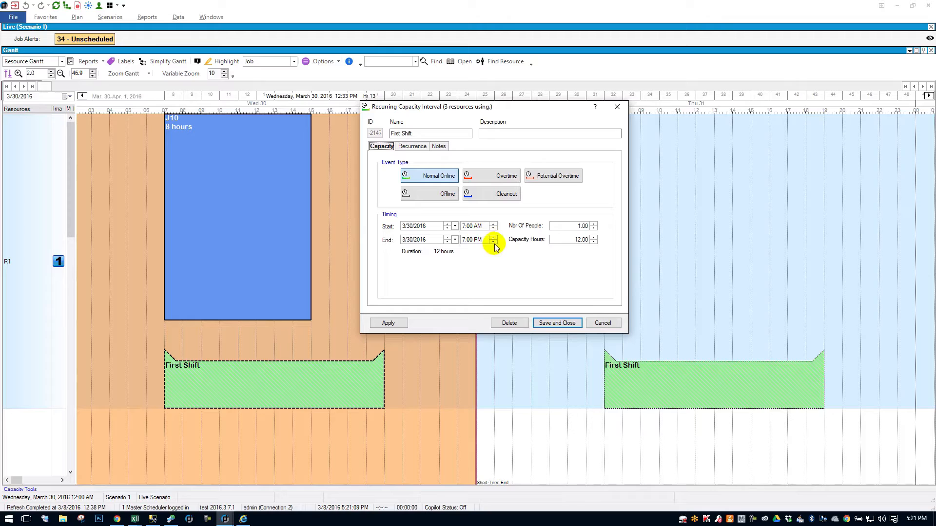
{"action": "mouse_move", "coordinate": [555, 250]}
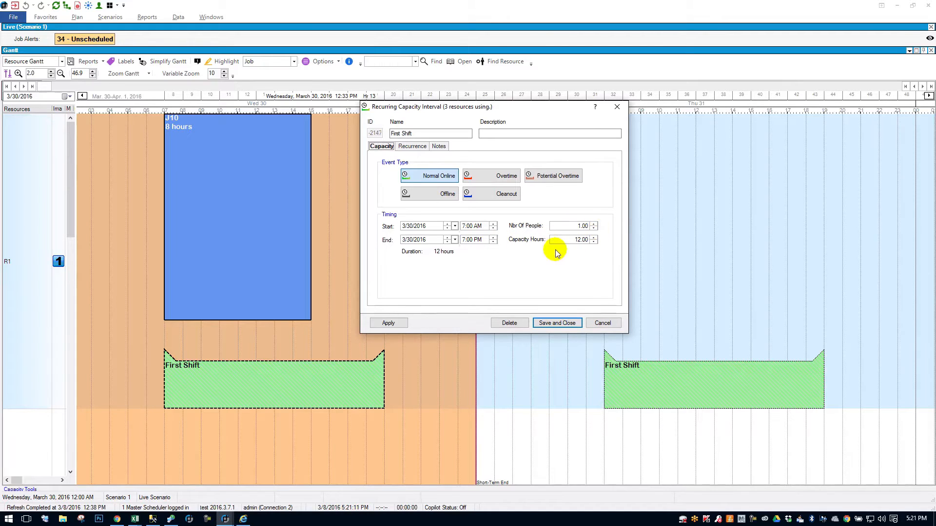
{"action": "mouse_move", "coordinate": [225, 375]}
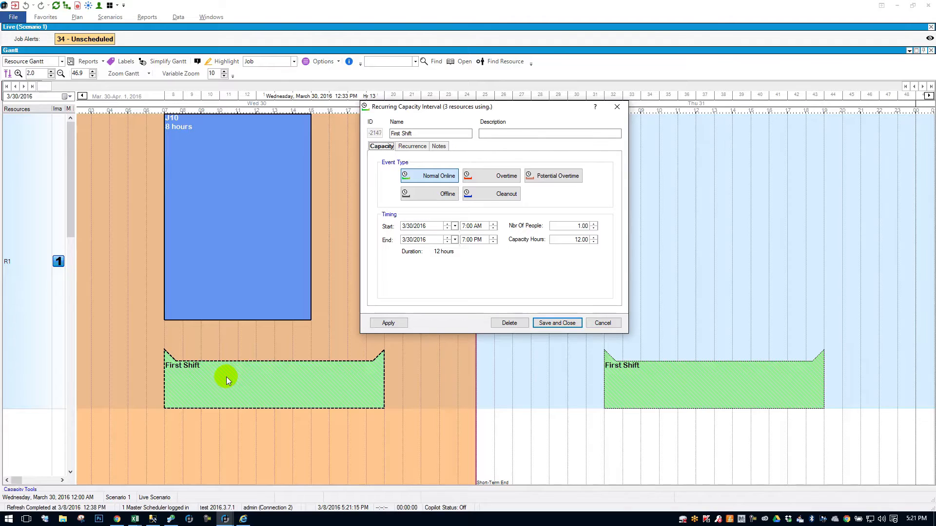
{"action": "mouse_move", "coordinate": [255, 204]}
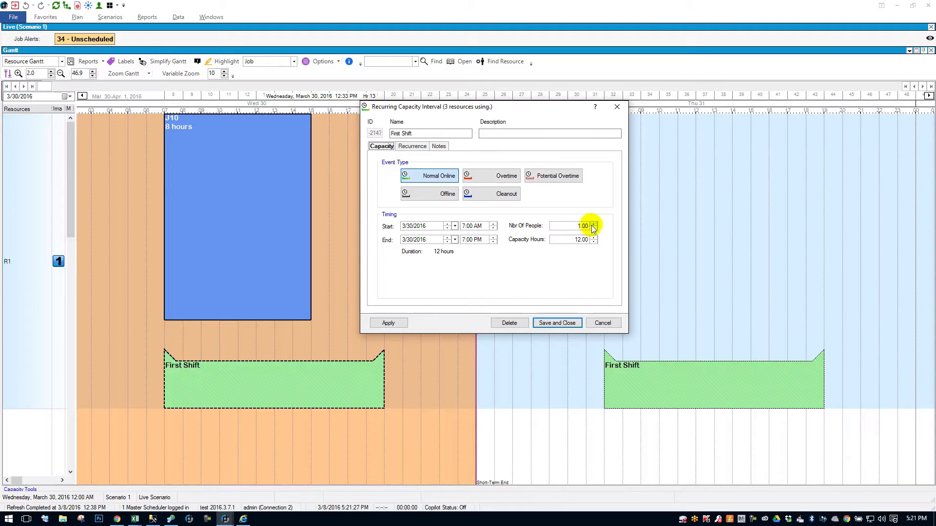
- Apply two-person staffing so J10 shrinks to 4 hours, then revert to one person
{"action": "left_click", "coordinate": [593, 224]}
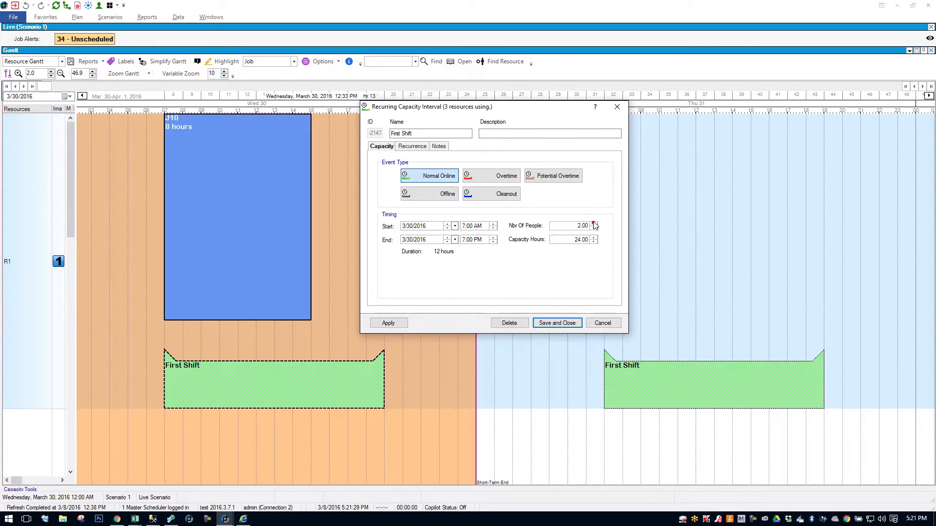
{"action": "left_click", "coordinate": [388, 322]}
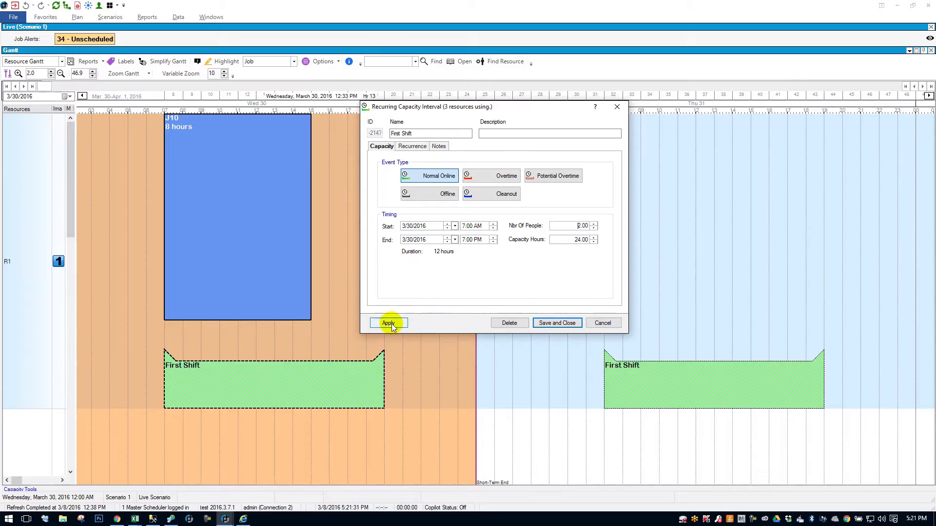
{"action": "left_click", "coordinate": [388, 323]}
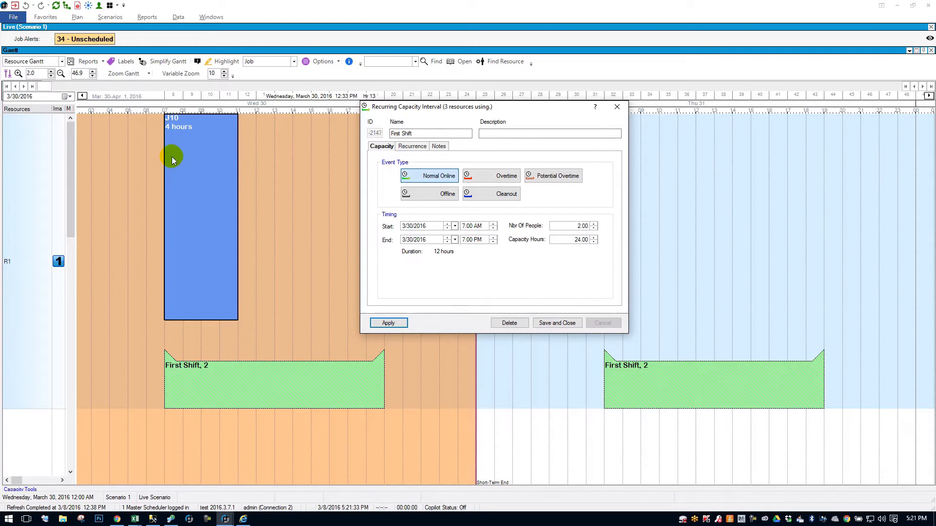
{"action": "mouse_move", "coordinate": [194, 151]}
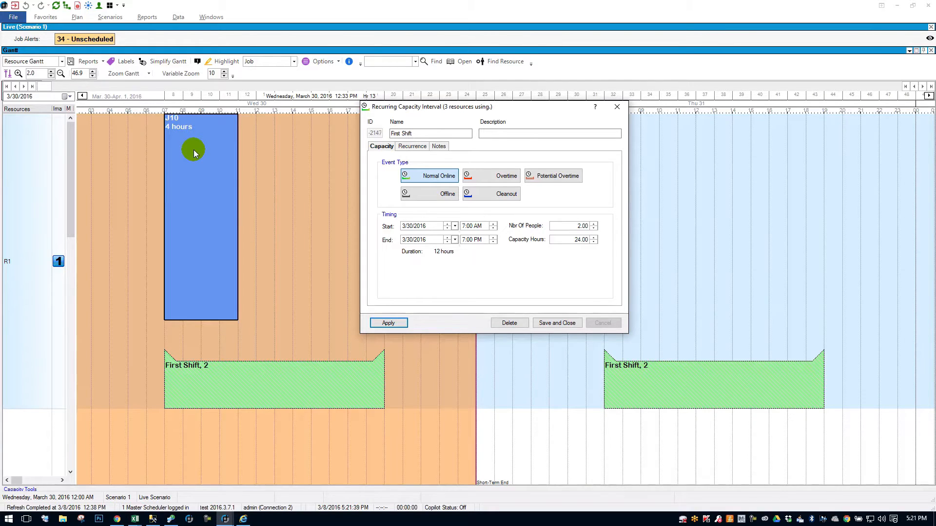
{"action": "mouse_move", "coordinate": [314, 164]}
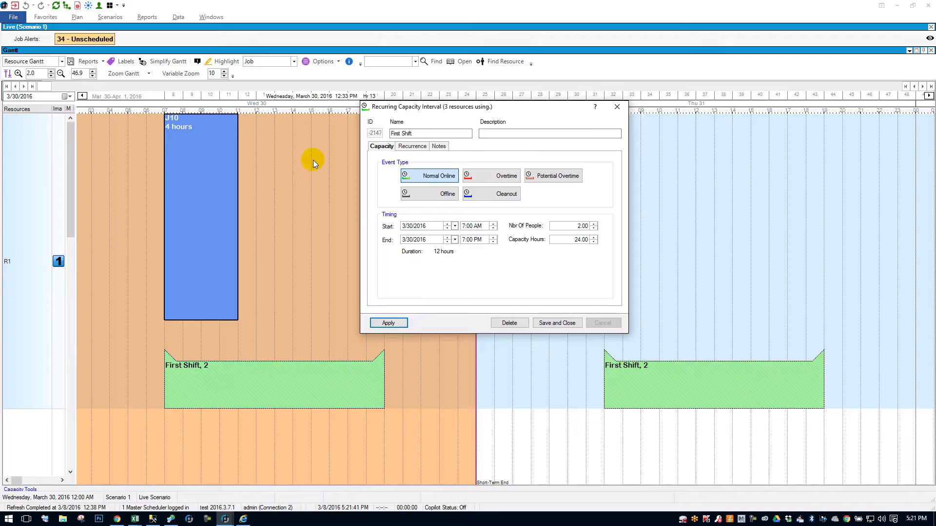
{"action": "mouse_move", "coordinate": [492, 146]}
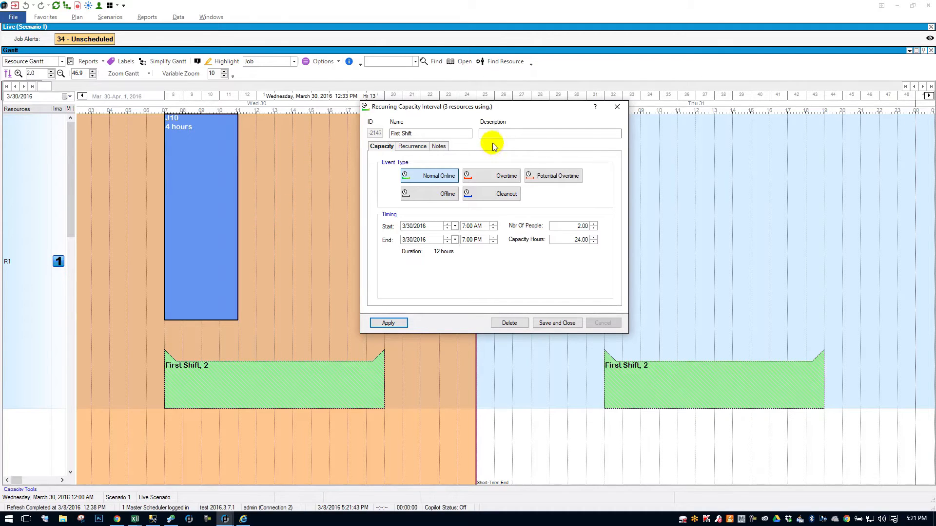
{"action": "mouse_move", "coordinate": [533, 260]}
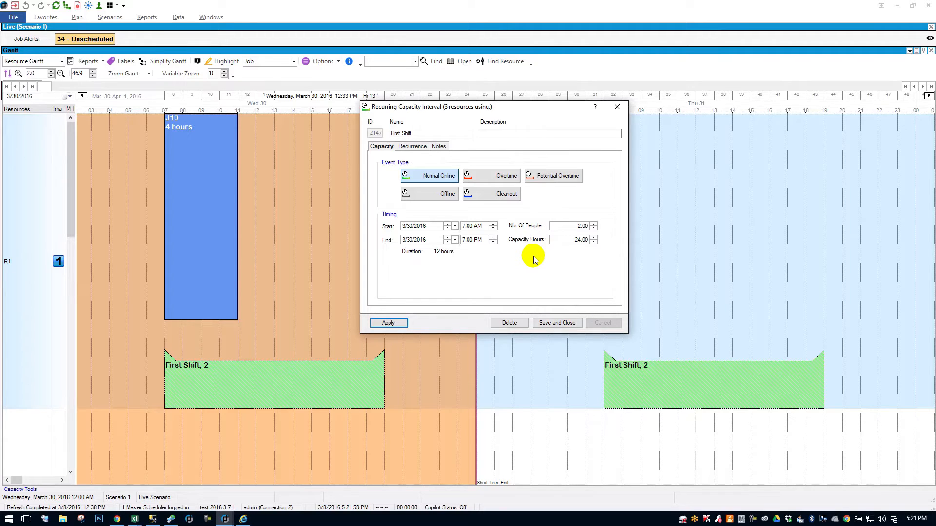
{"action": "mouse_move", "coordinate": [280, 375]}
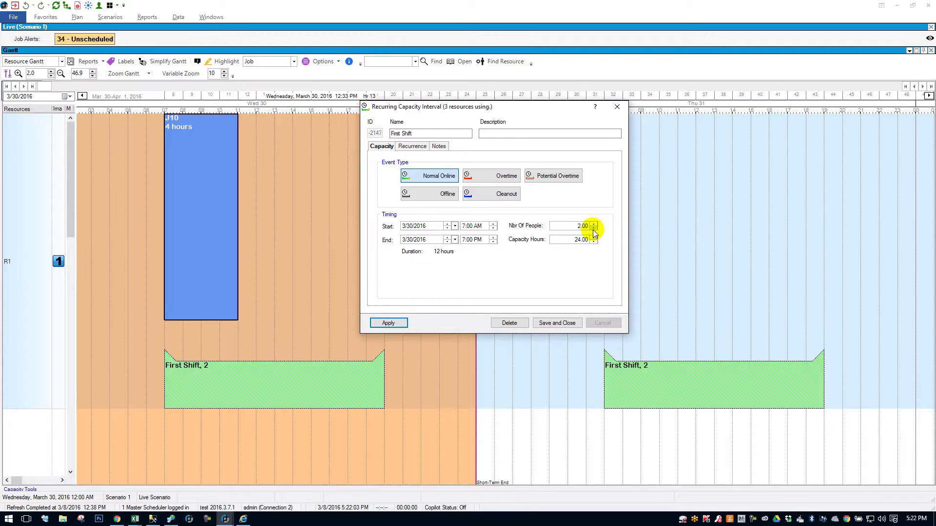
{"action": "left_click", "coordinate": [593, 228]}
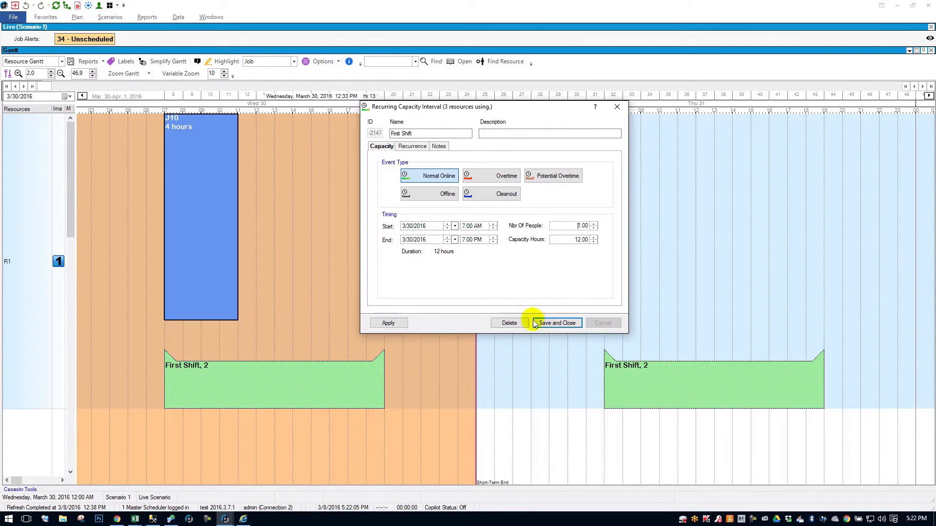
- Save First Shift at one person and close, restoring J10 to 8 hours on R1
{"action": "left_click", "coordinate": [555, 322]}
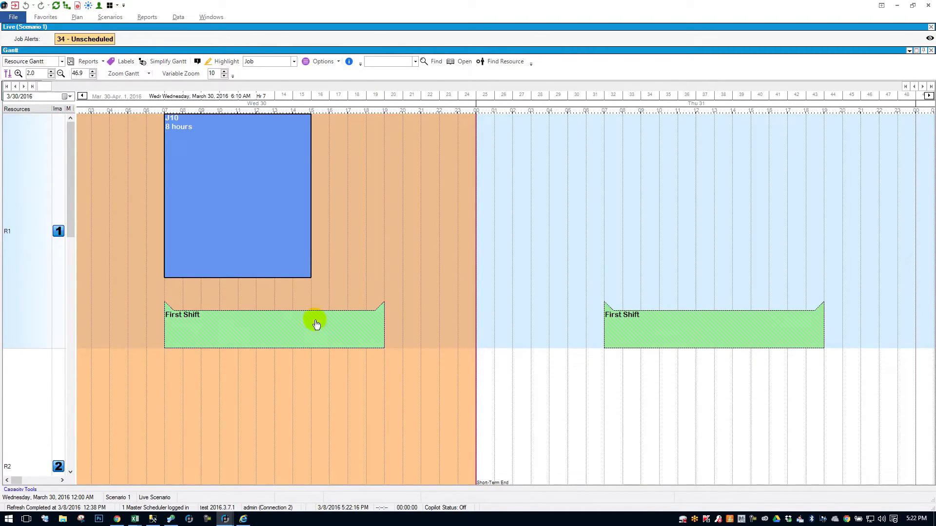
{"action": "mouse_move", "coordinate": [247, 334]}
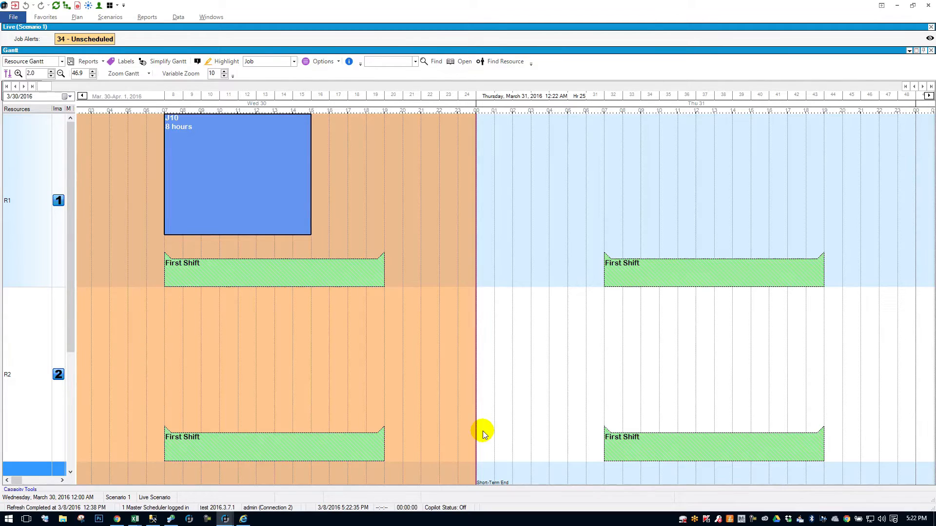
{"action": "mouse_move", "coordinate": [427, 396]}
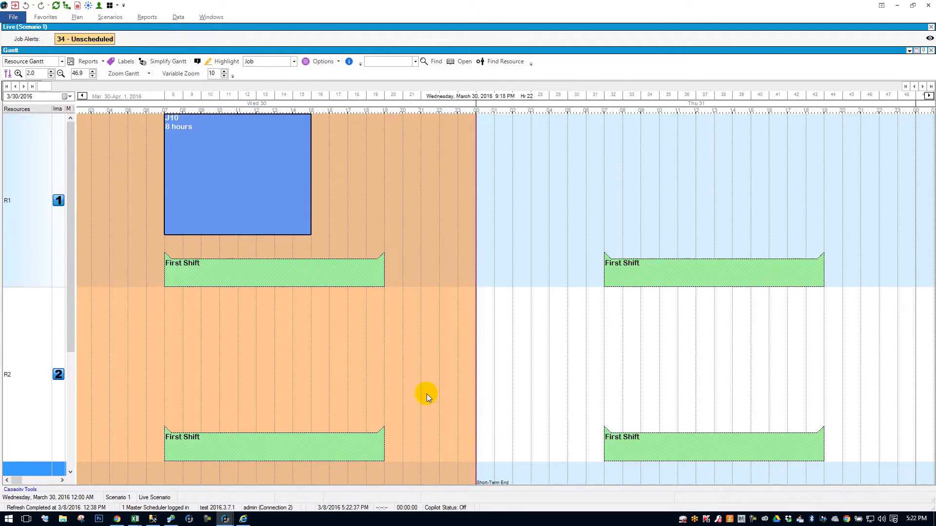
{"action": "mouse_move", "coordinate": [403, 350]}
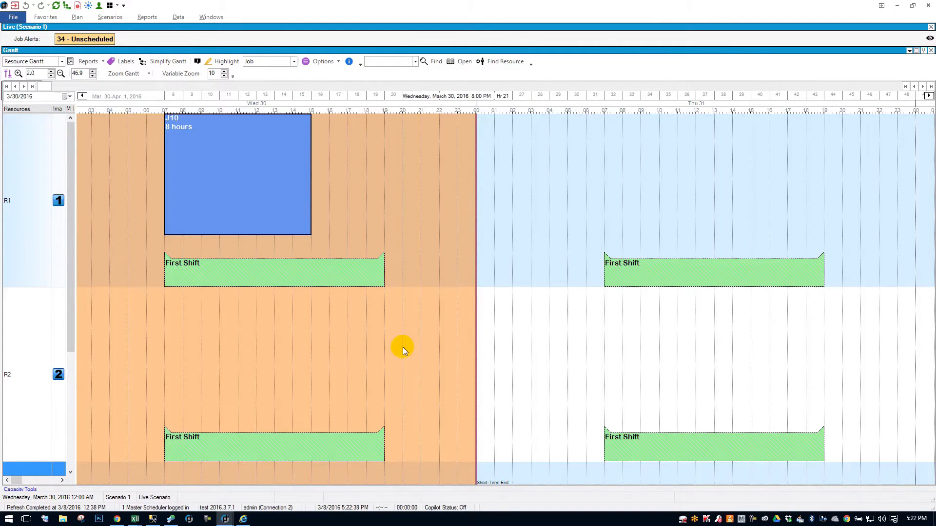
{"action": "mouse_move", "coordinate": [128, 27]}
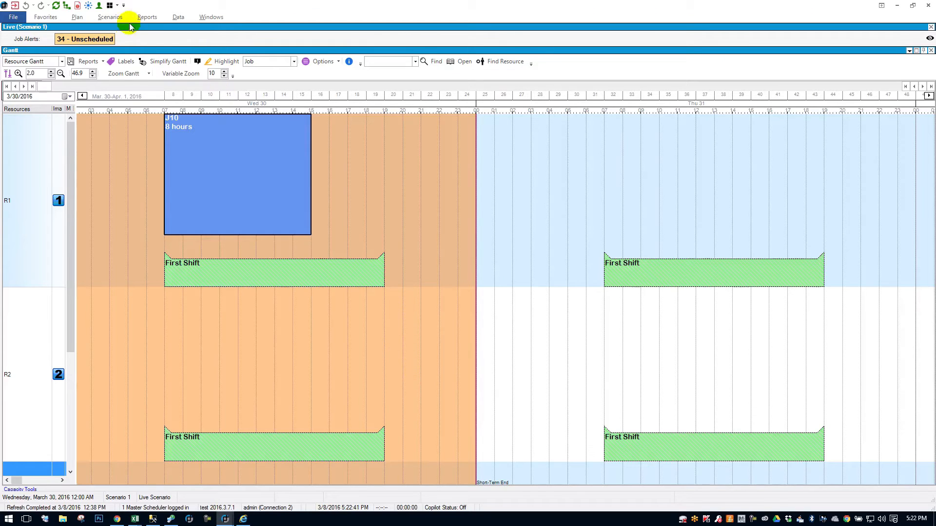
- Open the Resource Configurator from Scenarios > Capacity Changes > Resources
{"action": "left_click", "coordinate": [109, 16]}
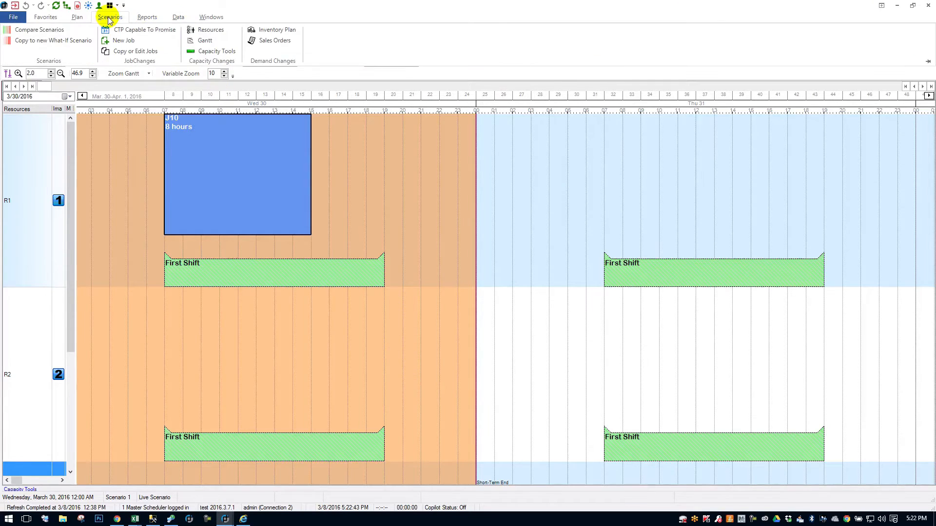
{"action": "mouse_move", "coordinate": [210, 30]}
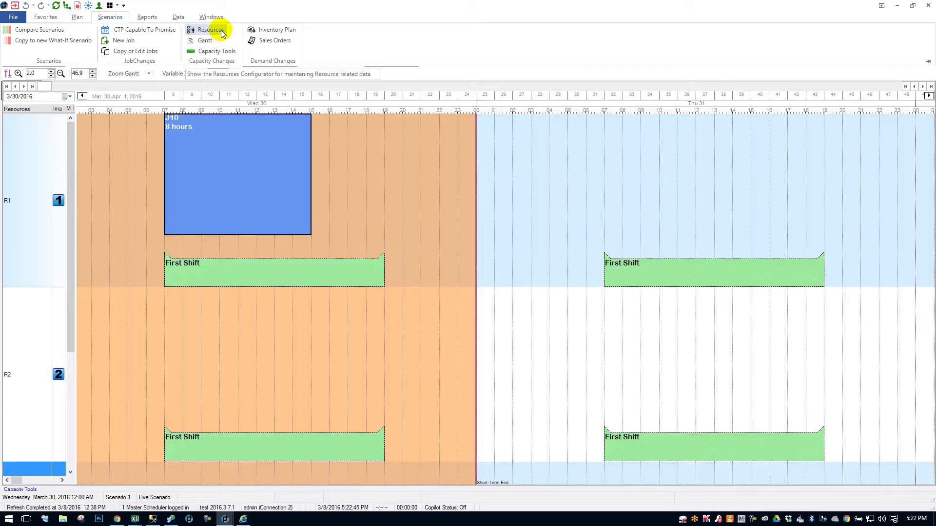
{"action": "left_click", "coordinate": [211, 30]}
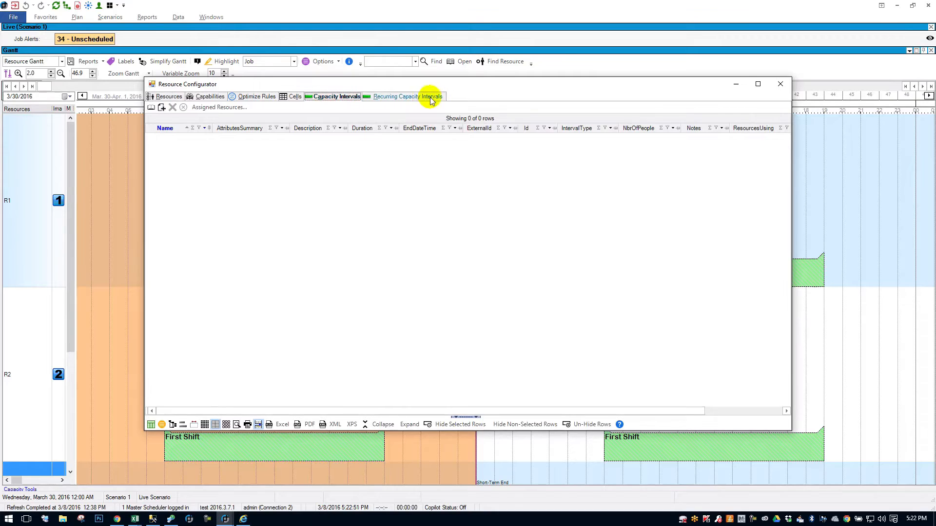
- Create and save 'Second Shift', 7:00 PM–7:00 AM, recurring weekly Monday–Friday
{"action": "left_click", "coordinate": [407, 96]}
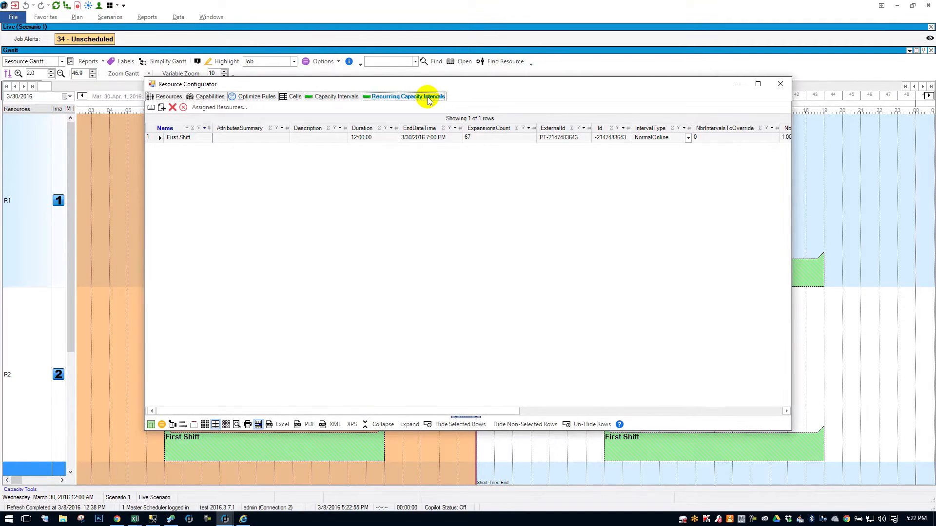
{"action": "mouse_move", "coordinate": [163, 124]}
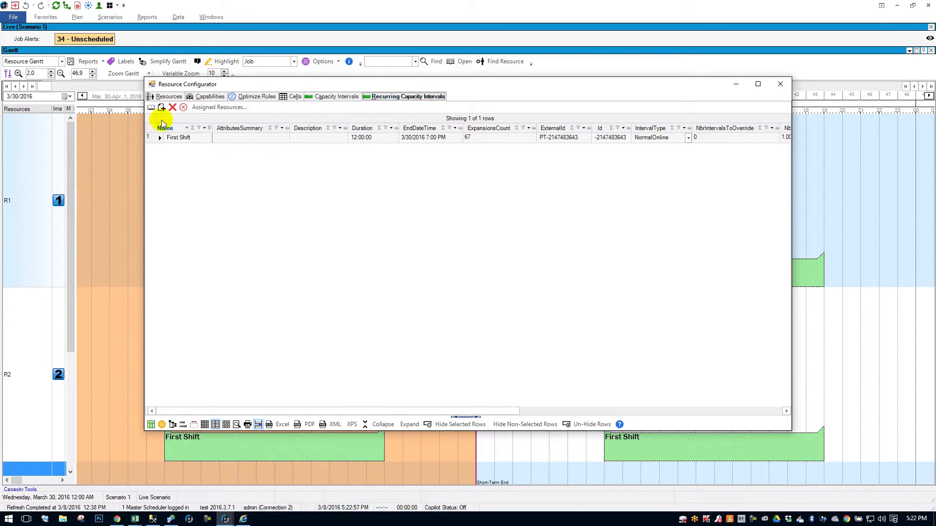
{"action": "left_click", "coordinate": [162, 106]}
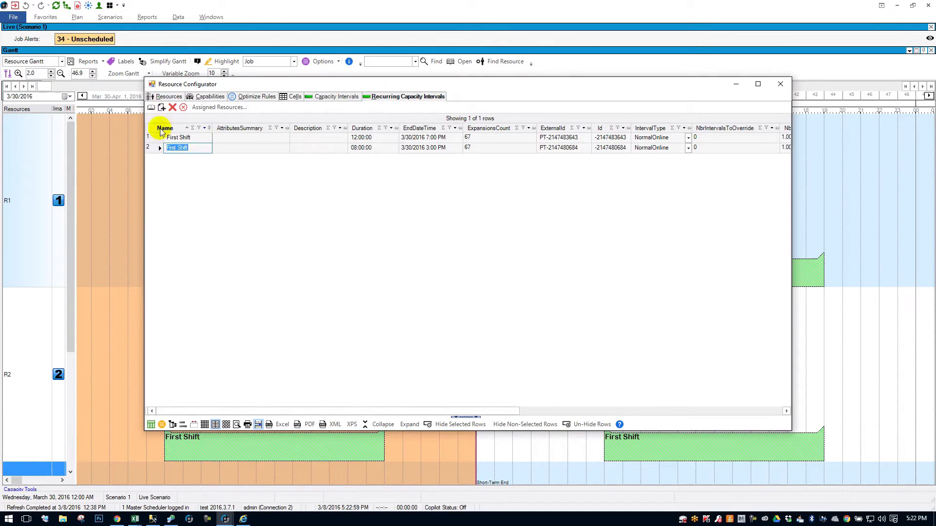
{"action": "double_click", "coordinate": [177, 147]}
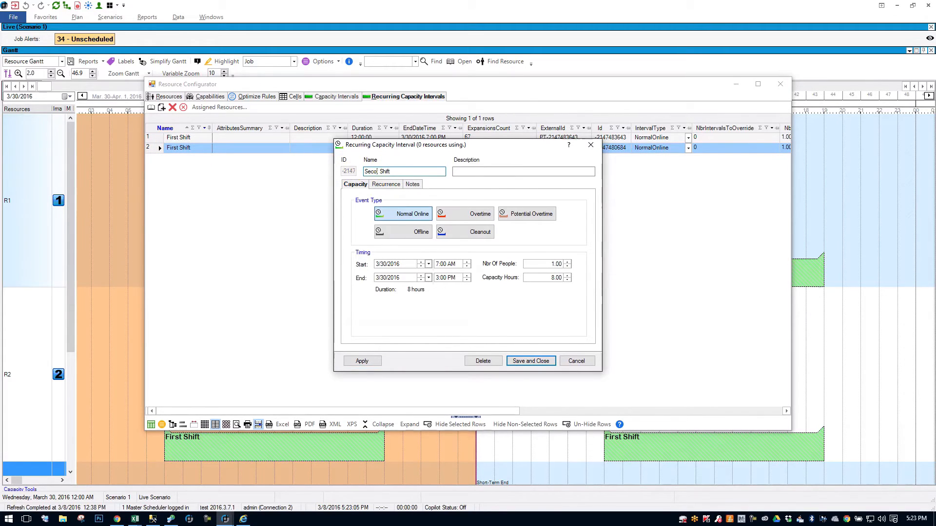
{"action": "type", "text": "nd"}
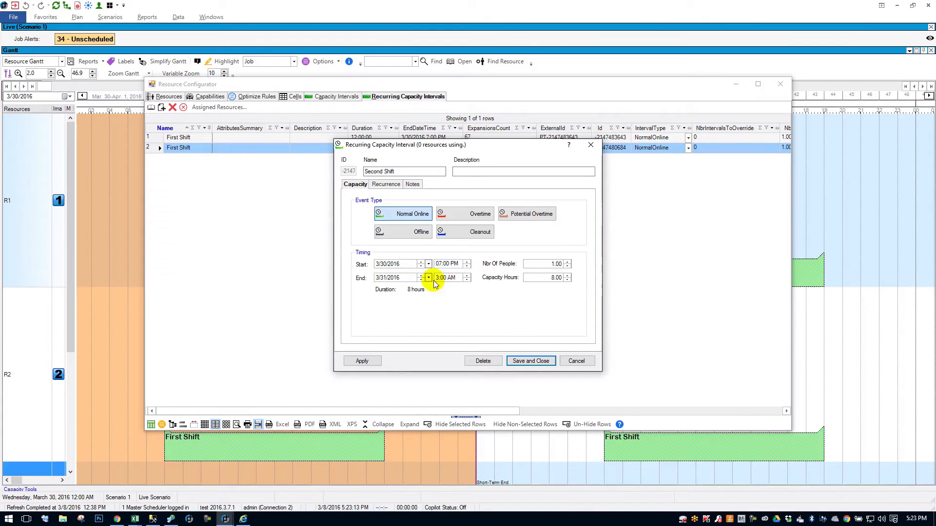
{"action": "left_click", "coordinate": [467, 275]}
{"action": "type", "text": "07"}
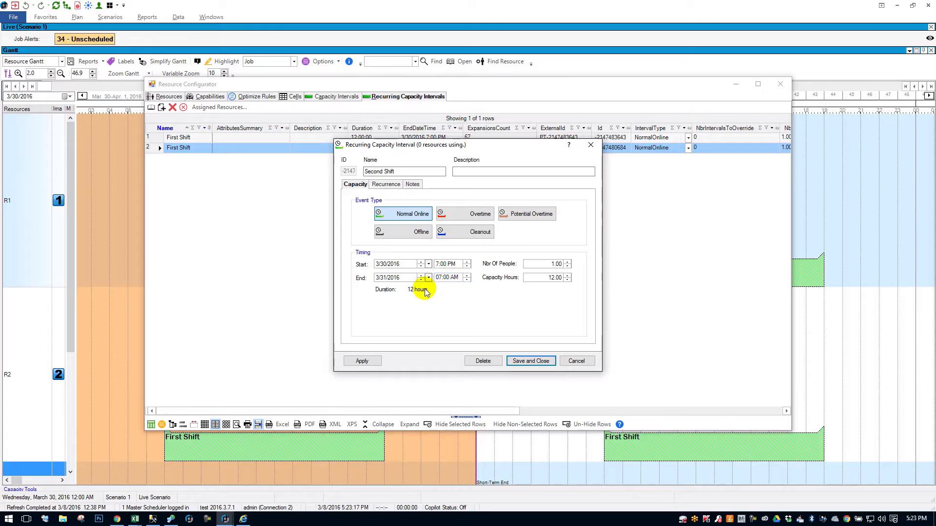
{"action": "left_click", "coordinate": [385, 184]}
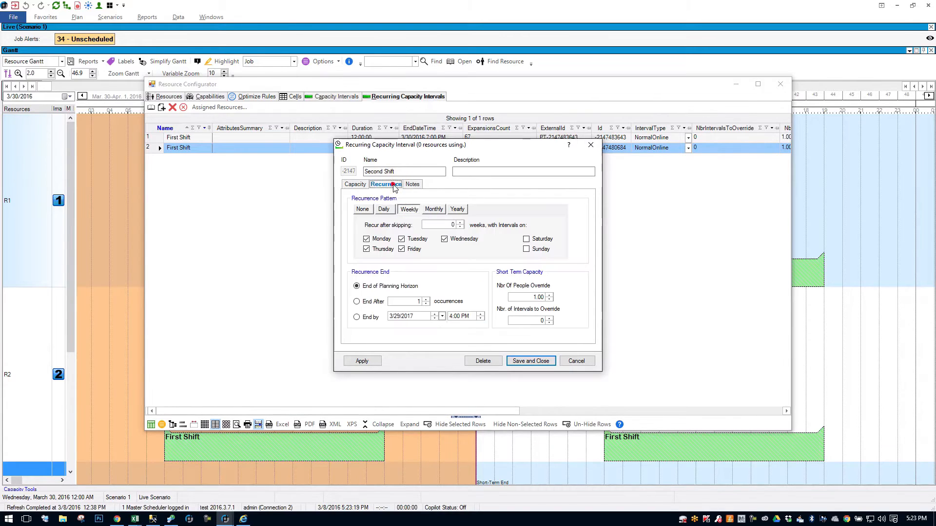
{"action": "mouse_move", "coordinate": [498, 246]}
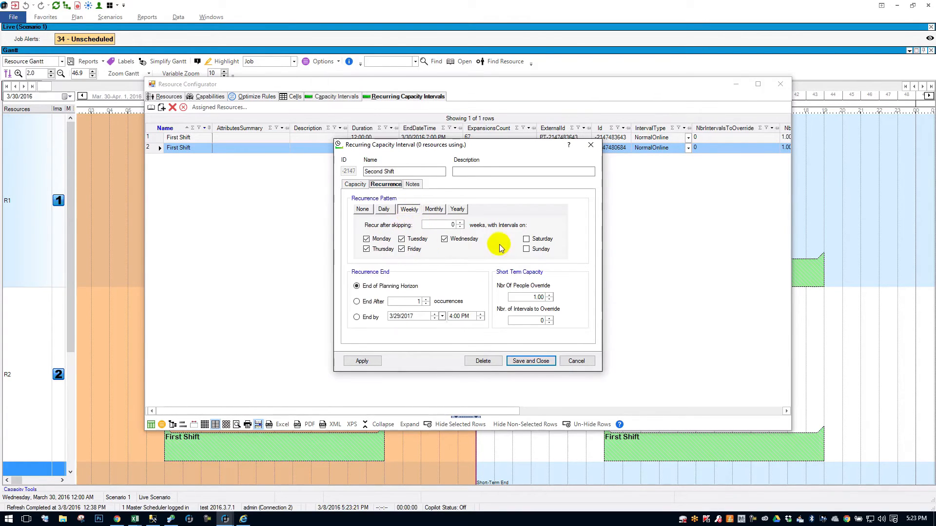
{"action": "mouse_move", "coordinate": [530, 361]}
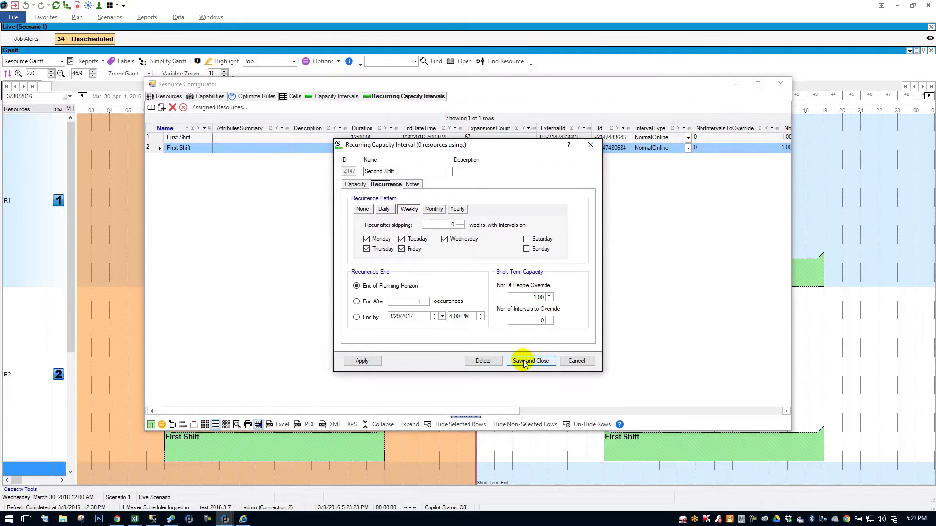
{"action": "left_click", "coordinate": [530, 360]}
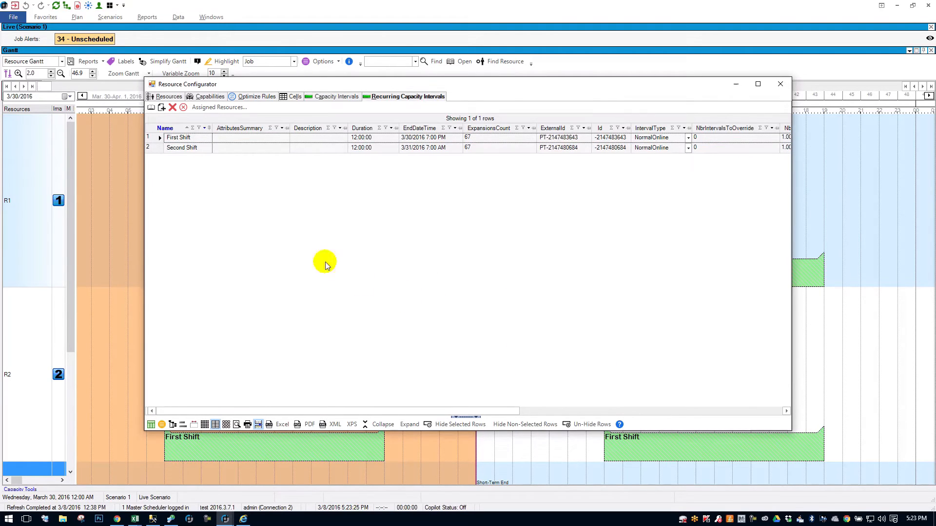
- Confirm First Shift stays assigned to resources R1, R2 and R3
{"action": "left_click", "coordinate": [181, 147]}
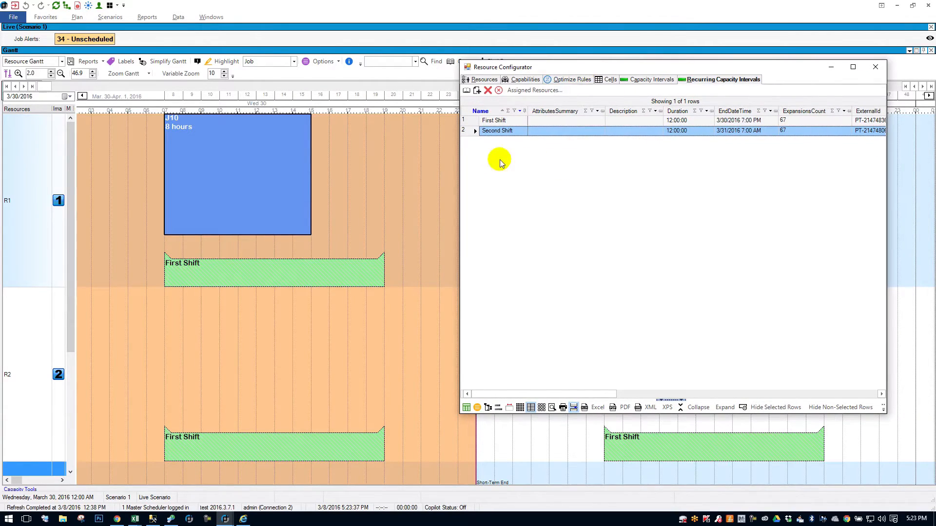
{"action": "mouse_move", "coordinate": [533, 90]}
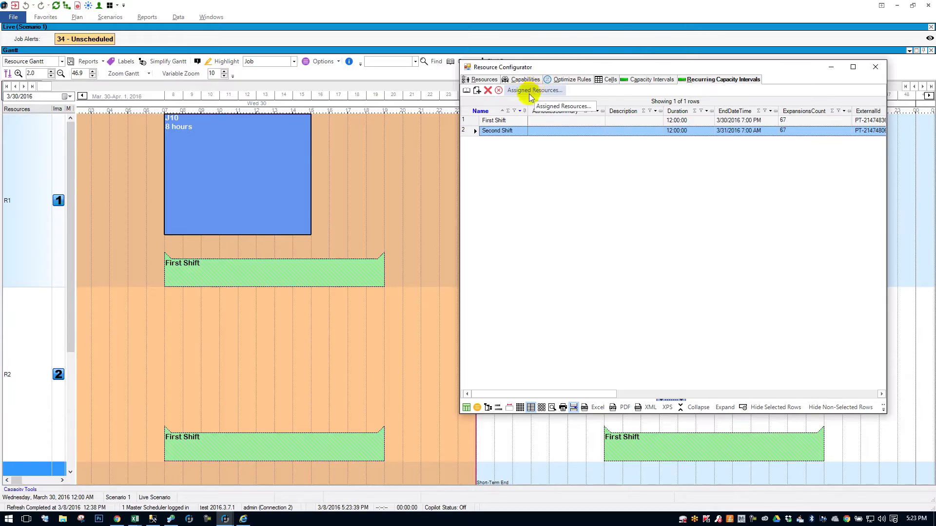
{"action": "left_click", "coordinate": [493, 120]}
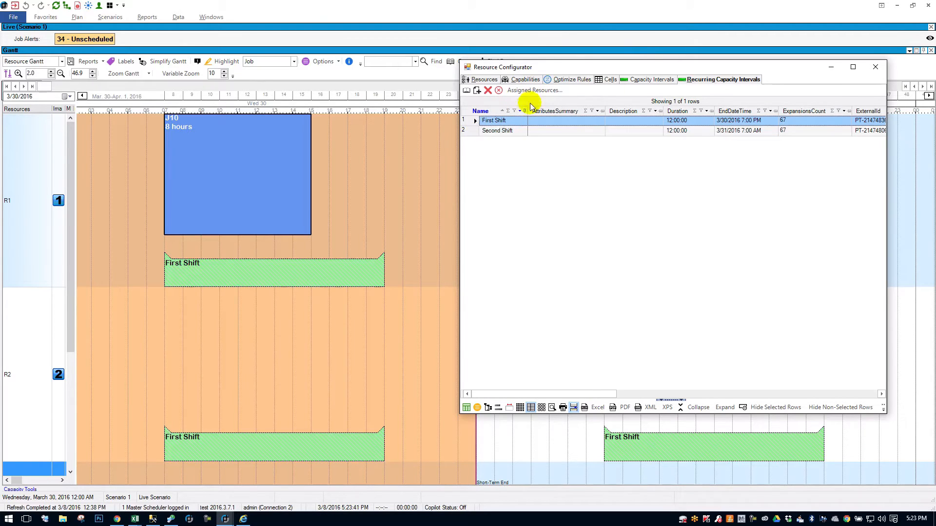
{"action": "left_click", "coordinate": [533, 91]}
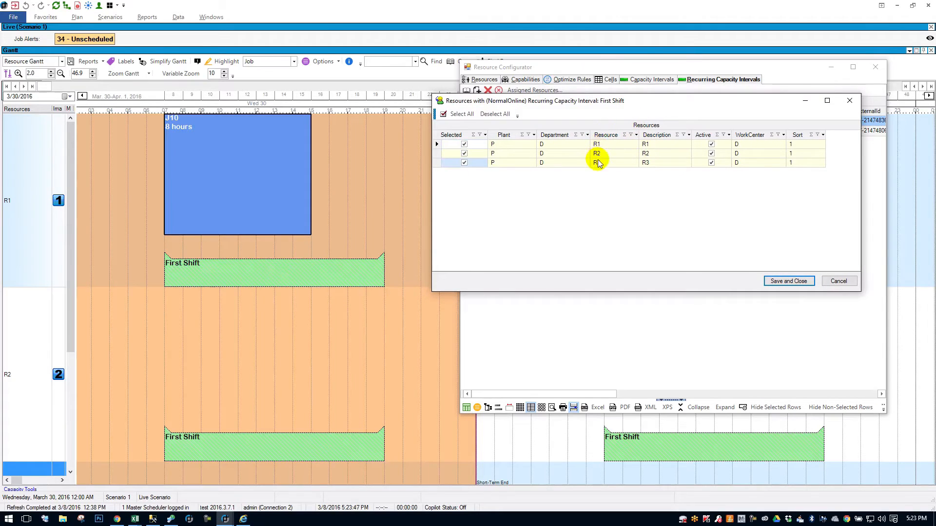
{"action": "left_click", "coordinate": [464, 162]}
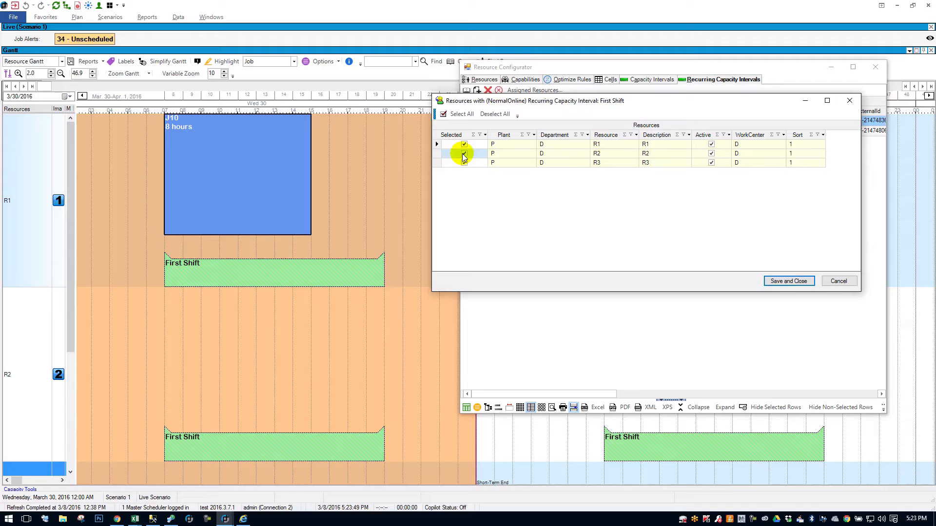
{"action": "left_click", "coordinate": [788, 280]}
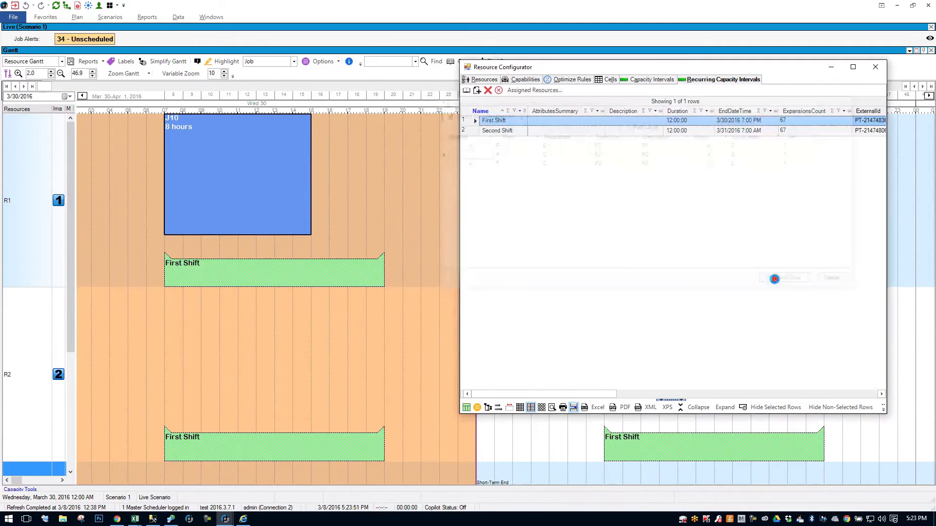
{"action": "mouse_move", "coordinate": [269, 432]}
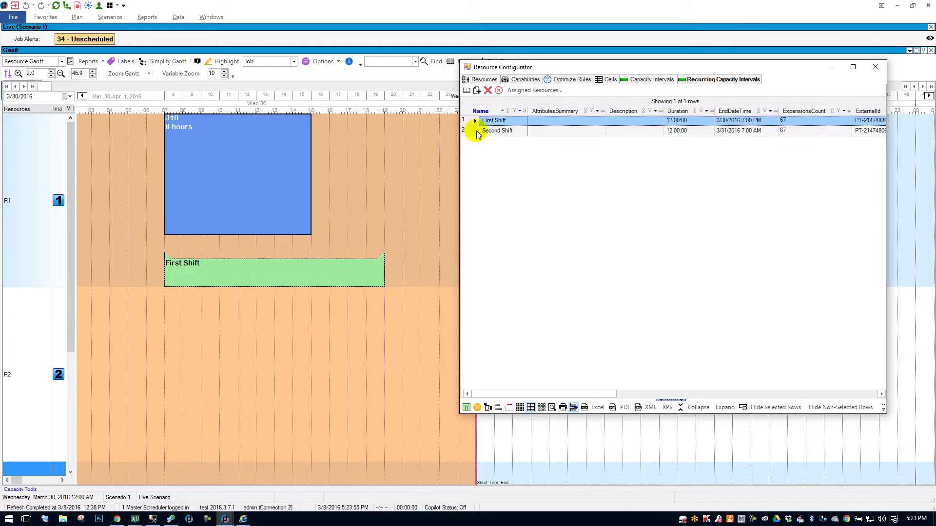
- Assign Second Shift to R2 and close the Resource Configurator
{"action": "left_click", "coordinate": [532, 90]}
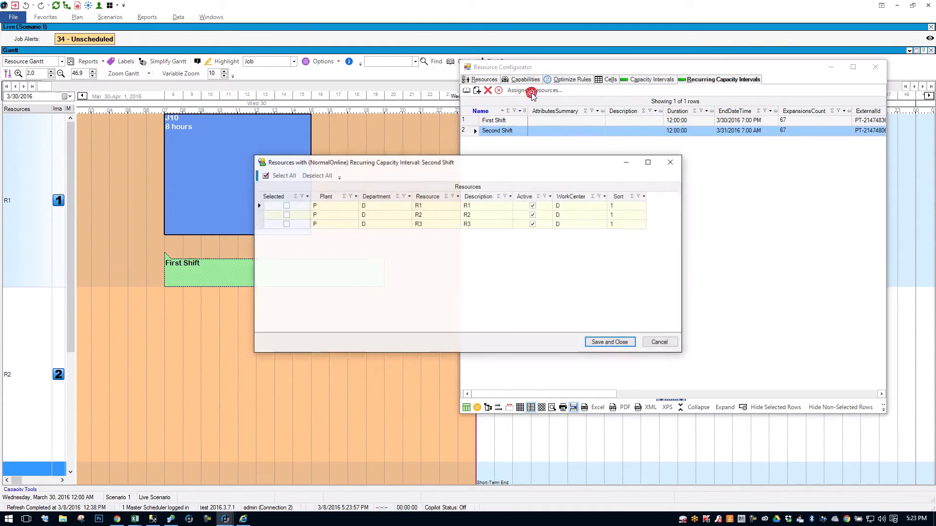
{"action": "mouse_move", "coordinate": [285, 223]}
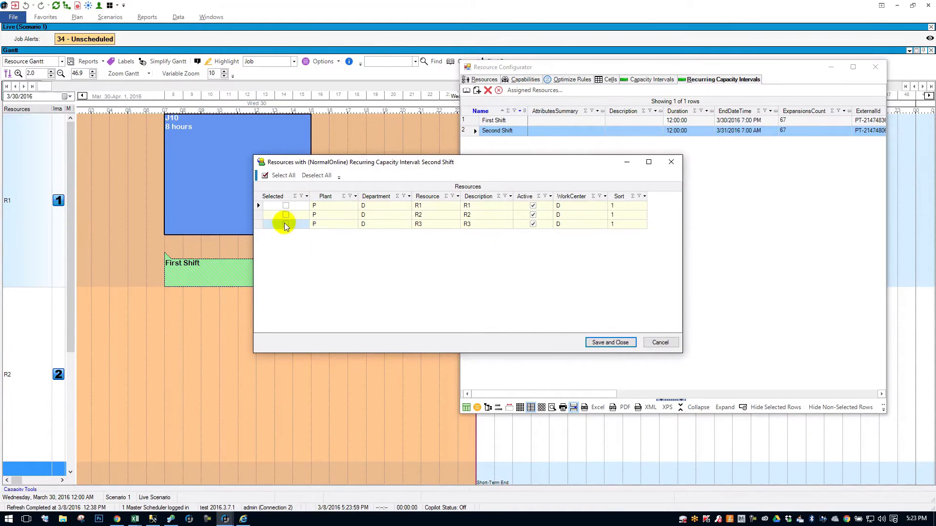
{"action": "left_click", "coordinate": [609, 342]}
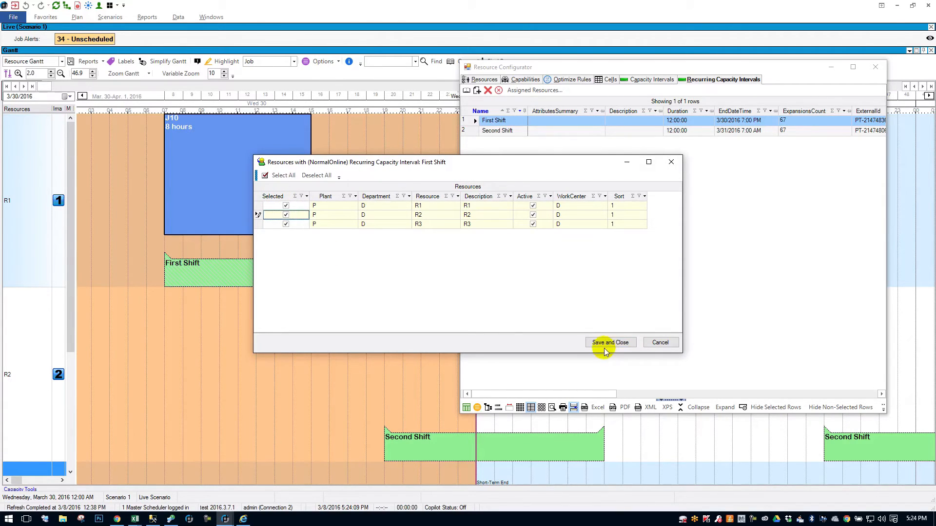
{"action": "left_click", "coordinate": [610, 342]}
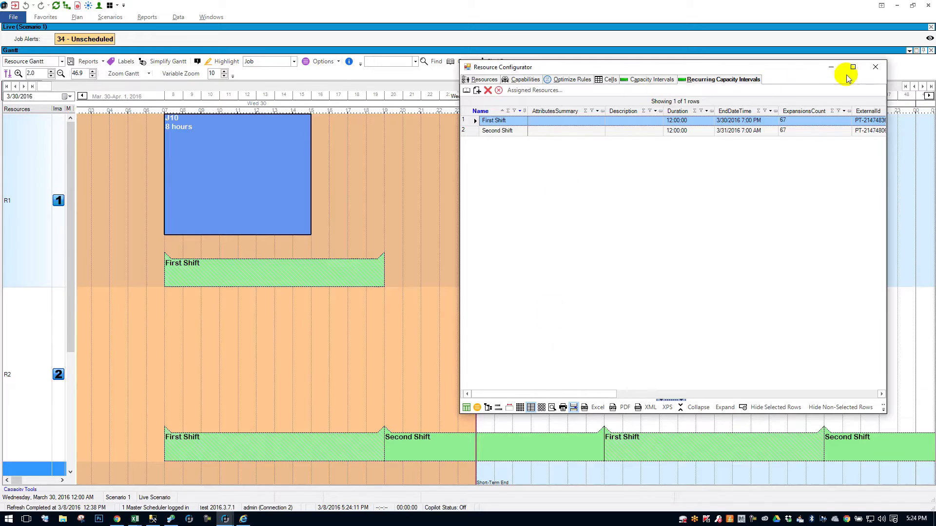
{"action": "left_click", "coordinate": [875, 67]}
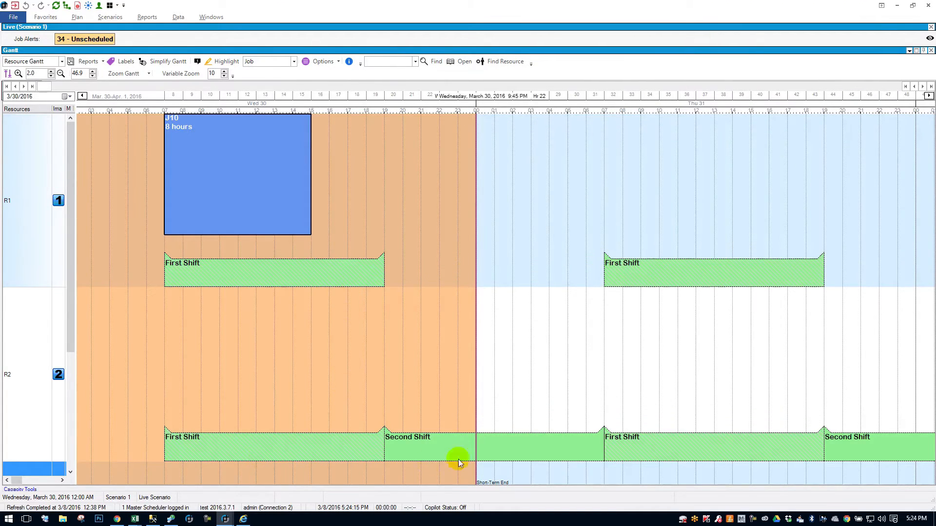
{"action": "mouse_move", "coordinate": [622, 431]}
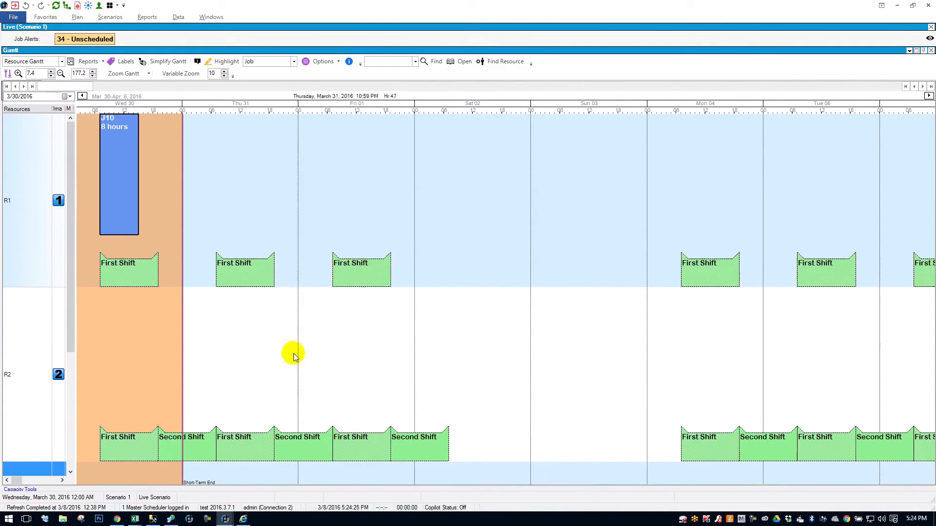
{"action": "mouse_move", "coordinate": [522, 127]}
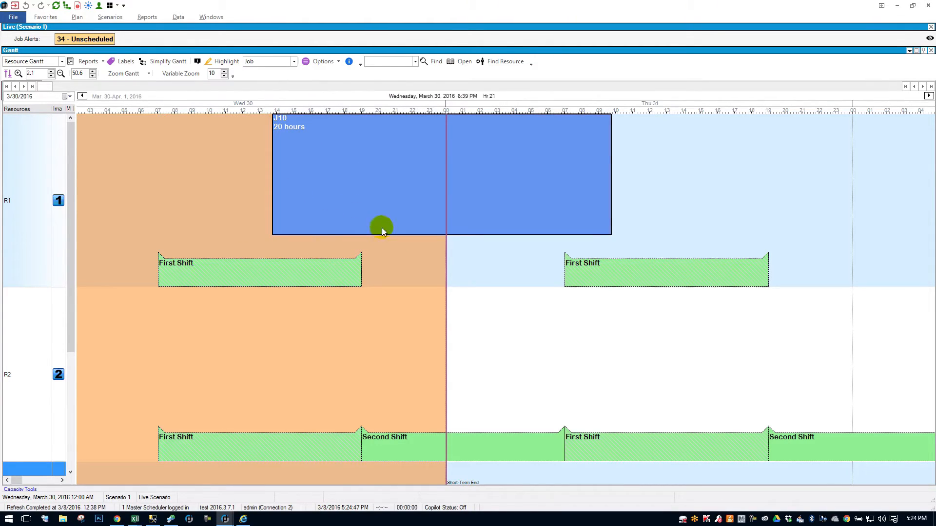
{"action": "mouse_move", "coordinate": [544, 246]}
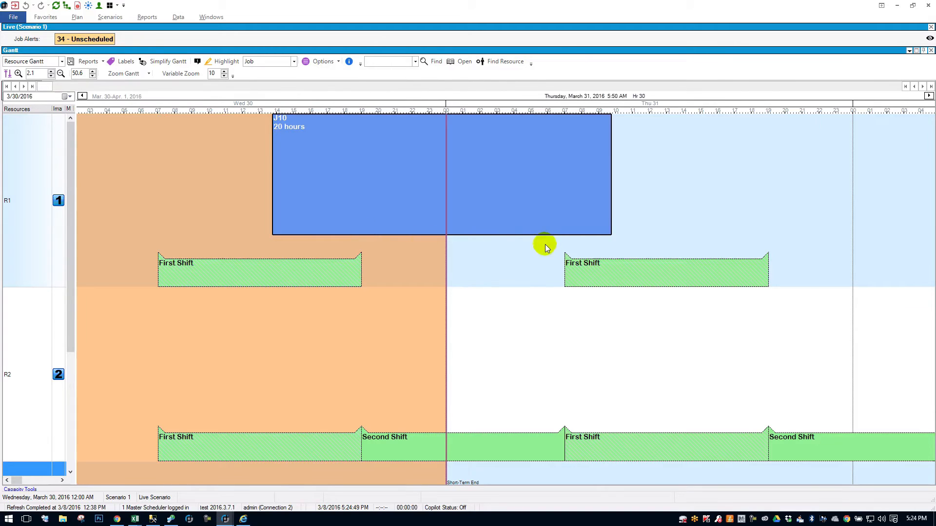
{"action": "mouse_move", "coordinate": [301, 154]}
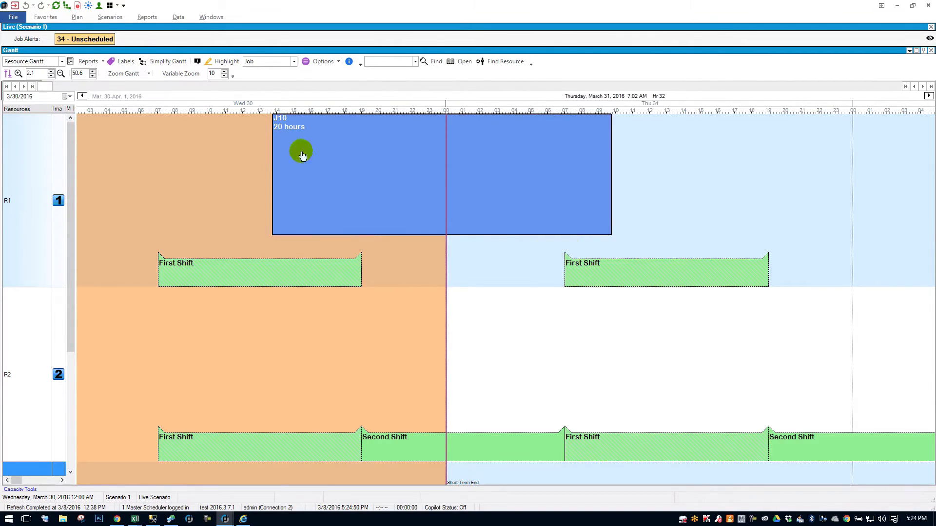
{"action": "mouse_move", "coordinate": [273, 141]}
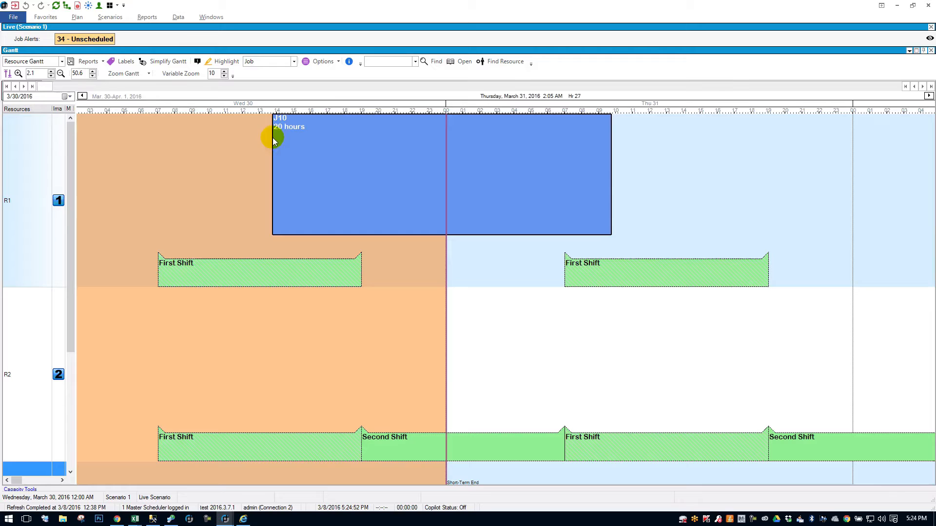
{"action": "mouse_move", "coordinate": [275, 168]}
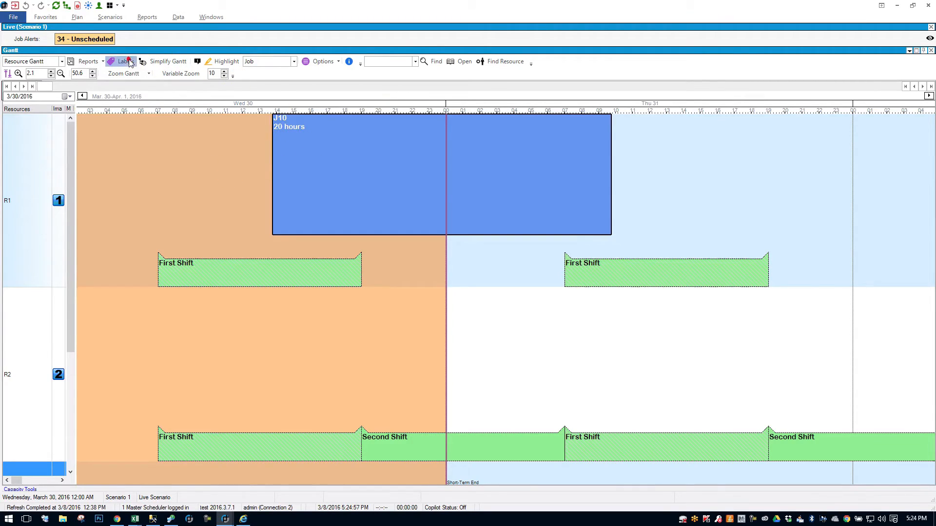
- Add ResourceOperation.RunSpan to the segment label and type the 'Block Length:' prefix
{"action": "left_click", "coordinate": [122, 61]}
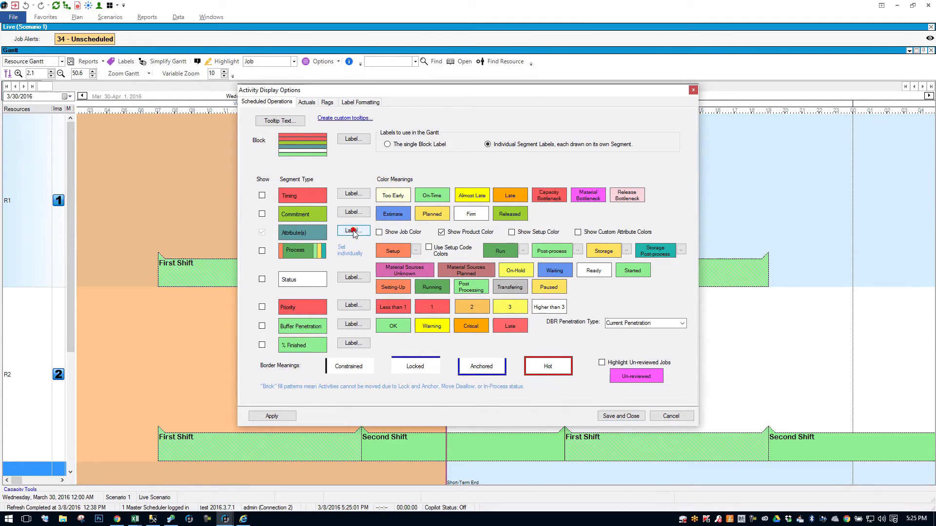
{"action": "left_click", "coordinate": [352, 231]}
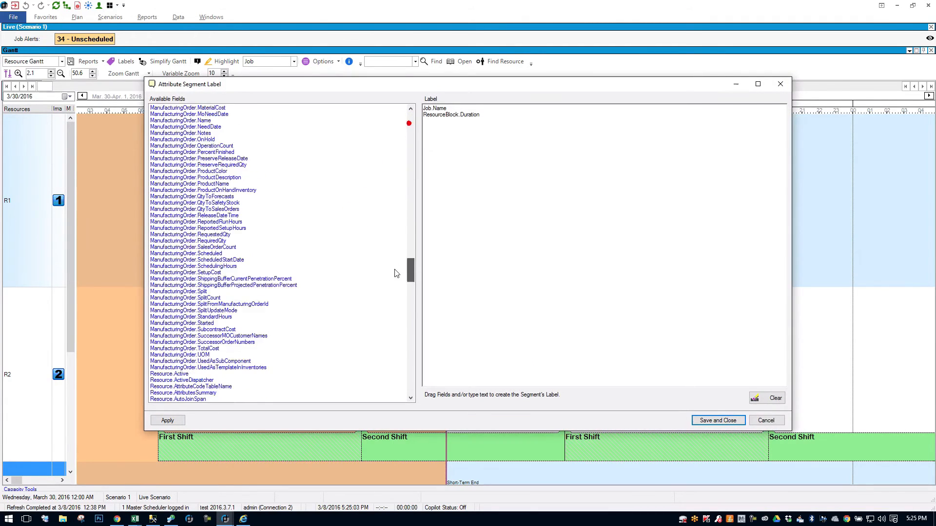
{"action": "scroll", "scroll_direction": "down", "scroll_amount": 3}
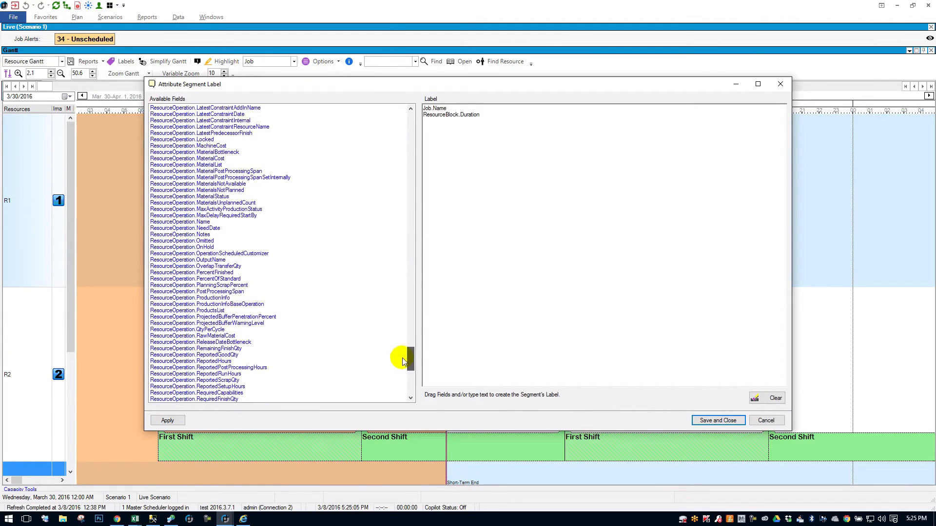
{"action": "scroll", "scroll_direction": "down", "scroll_amount": 3}
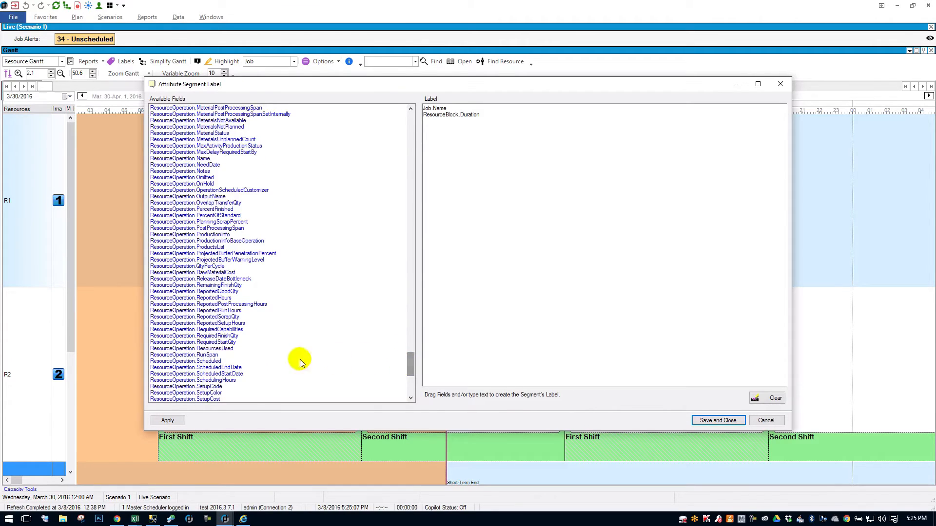
{"action": "double_click", "coordinate": [191, 354]}
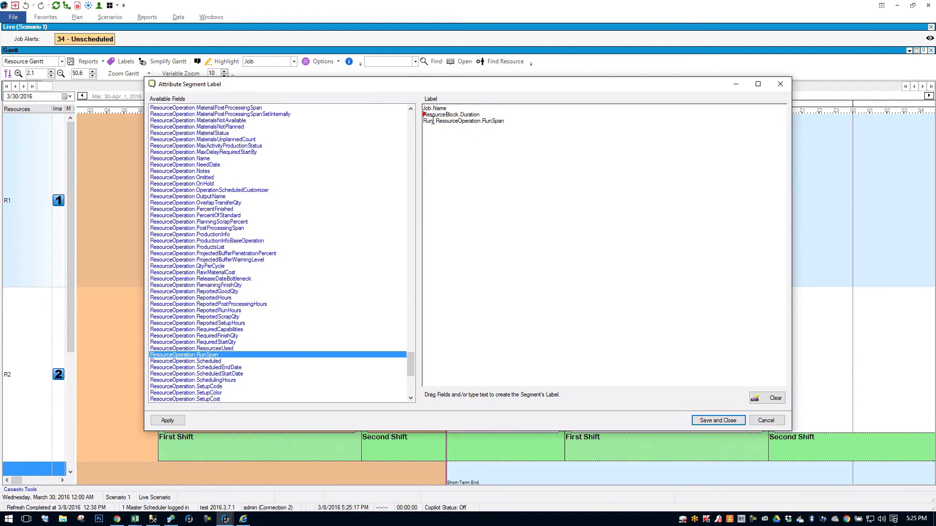
{"action": "type", "text": "Blo"}
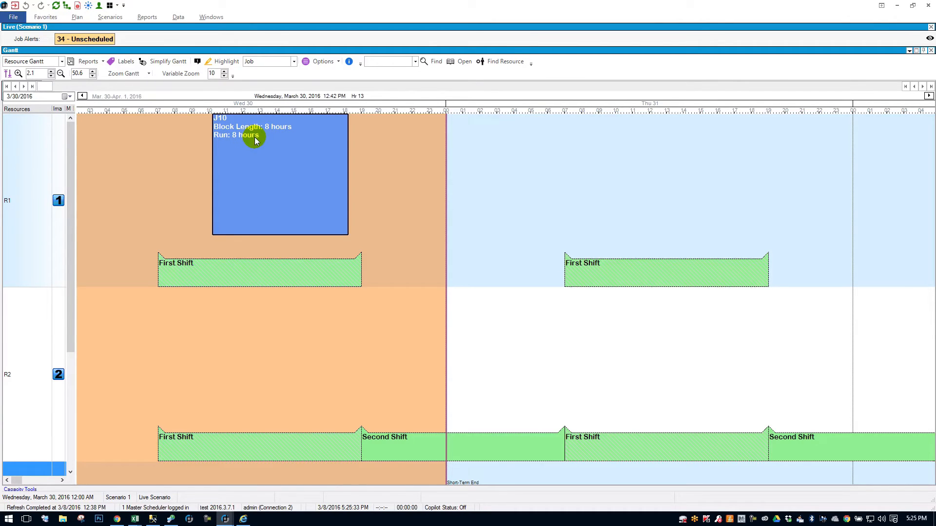
{"action": "mouse_move", "coordinate": [281, 175]}
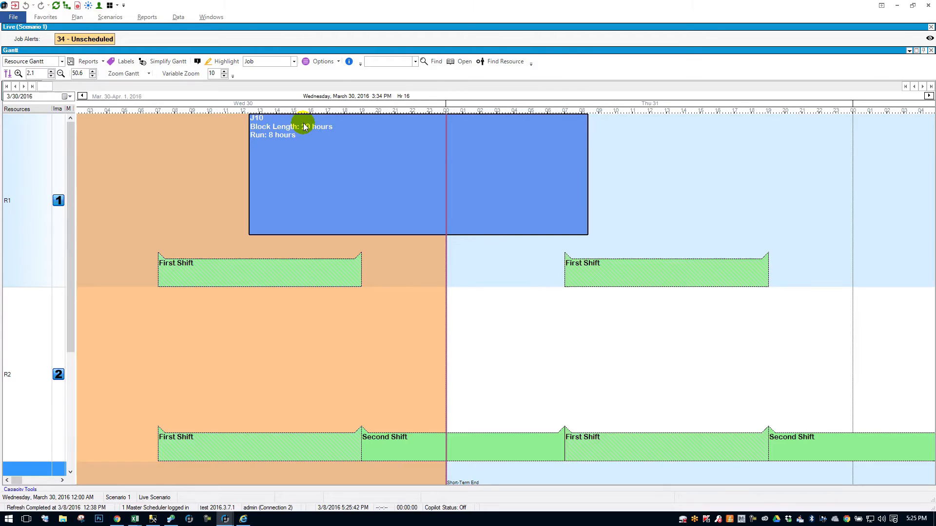
{"action": "mouse_move", "coordinate": [398, 197]}
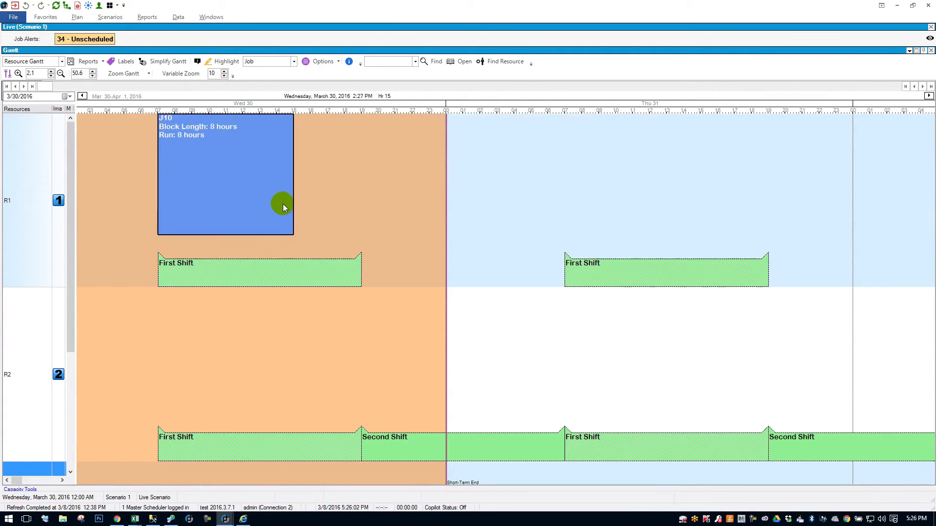
{"action": "mouse_move", "coordinate": [262, 202]}
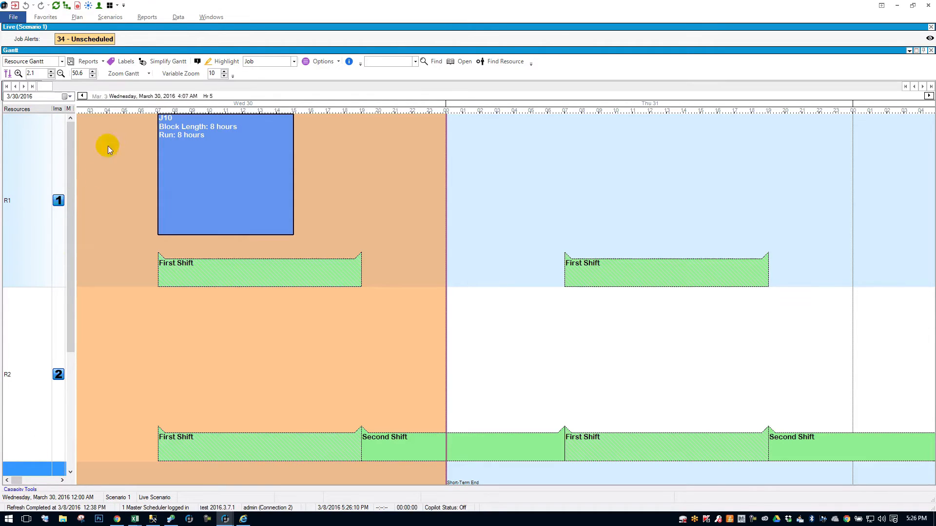
- Show the Capacity Tools bar below the Gantt from the Scenarios menu
{"action": "left_click", "coordinate": [109, 17]}
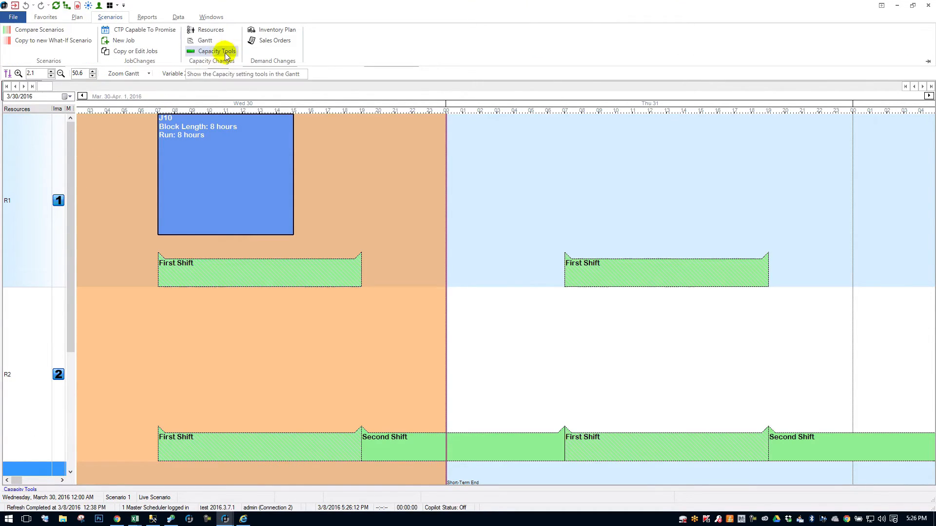
{"action": "left_click", "coordinate": [215, 51]}
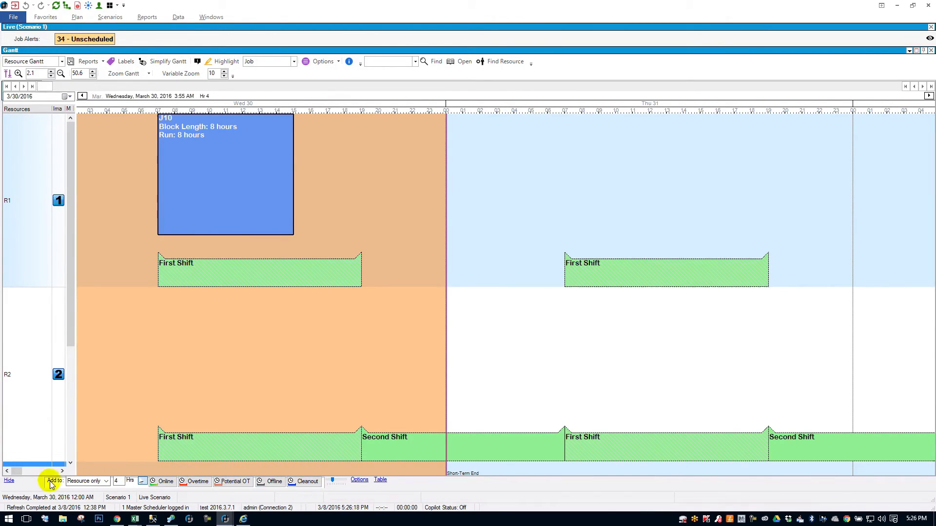
{"action": "mouse_move", "coordinate": [165, 481]}
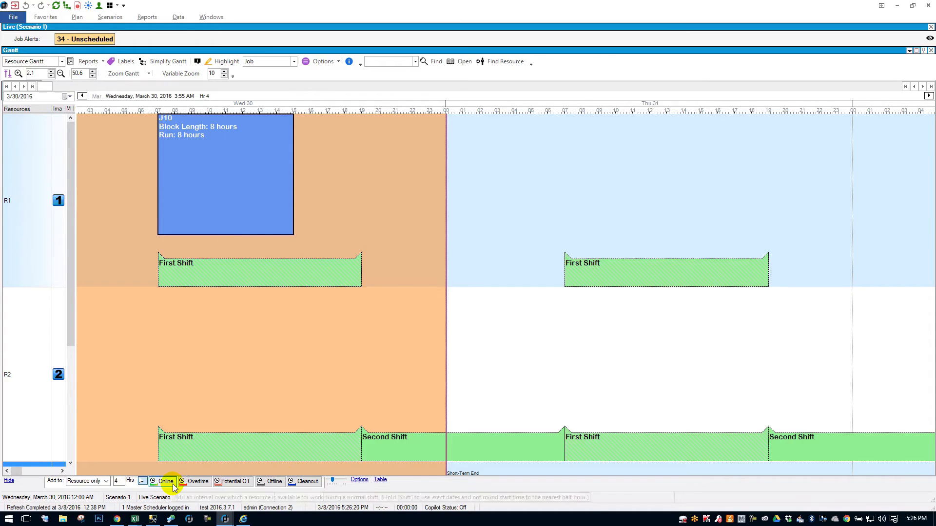
{"action": "mouse_move", "coordinate": [231, 481]}
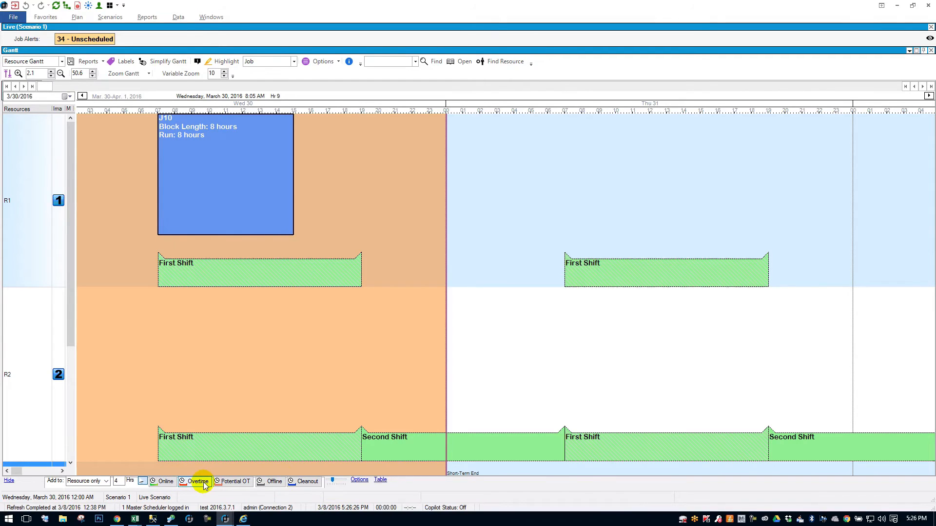
{"action": "mouse_move", "coordinate": [197, 481]}
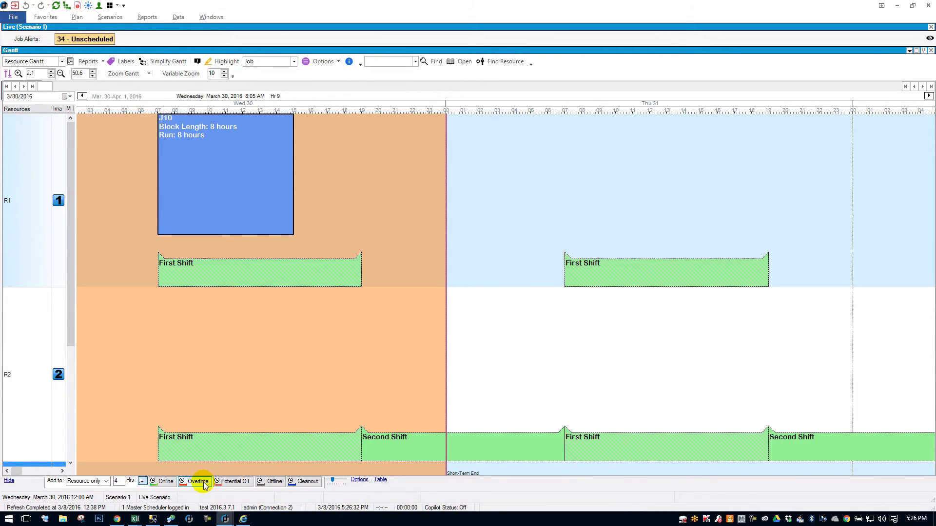
{"action": "mouse_move", "coordinate": [233, 481]}
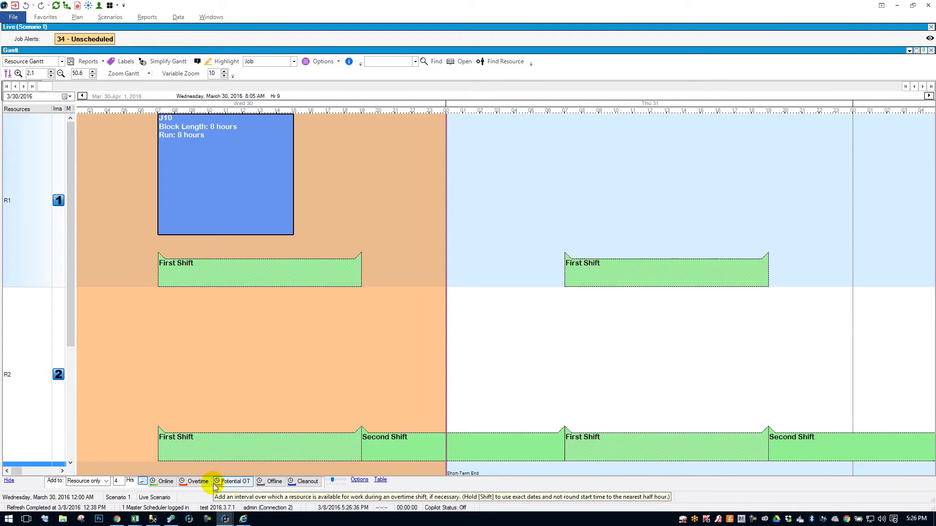
{"action": "mouse_move", "coordinate": [274, 481]}
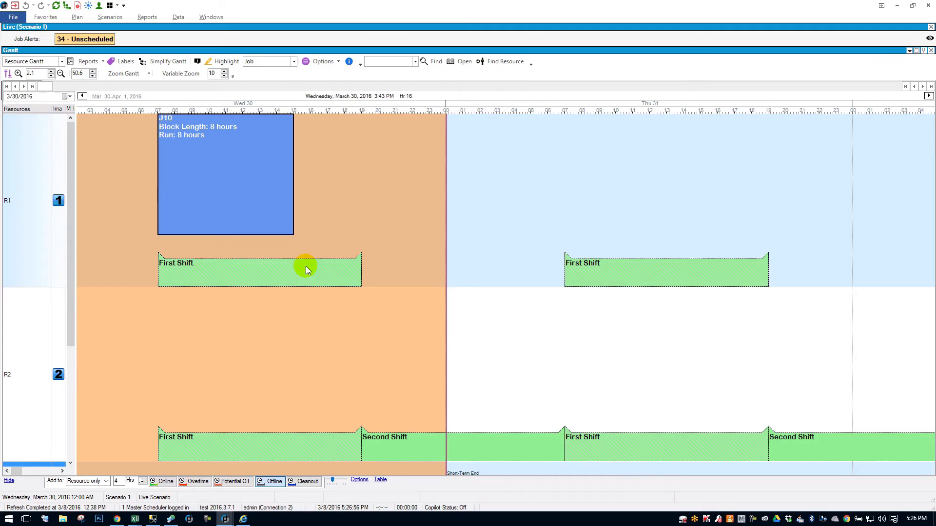
{"action": "mouse_move", "coordinate": [286, 449]}
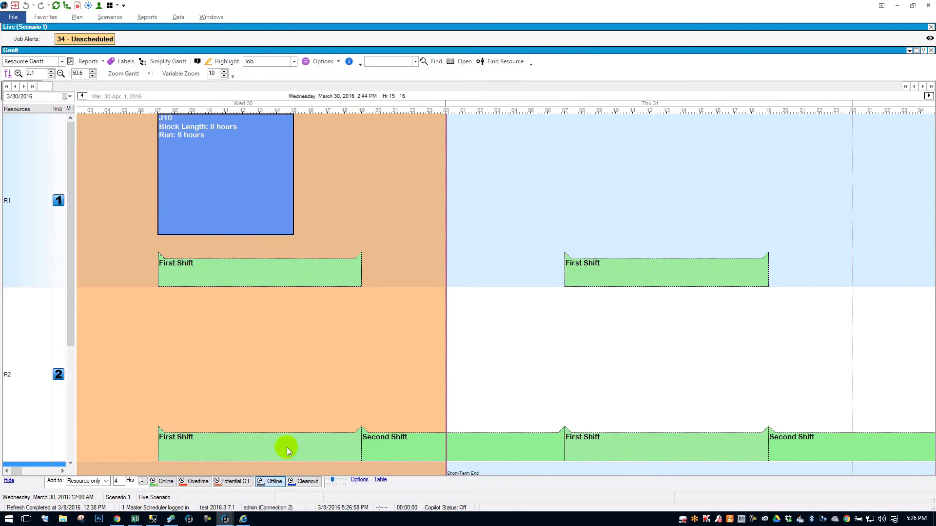
{"action": "mouse_move", "coordinate": [301, 245]}
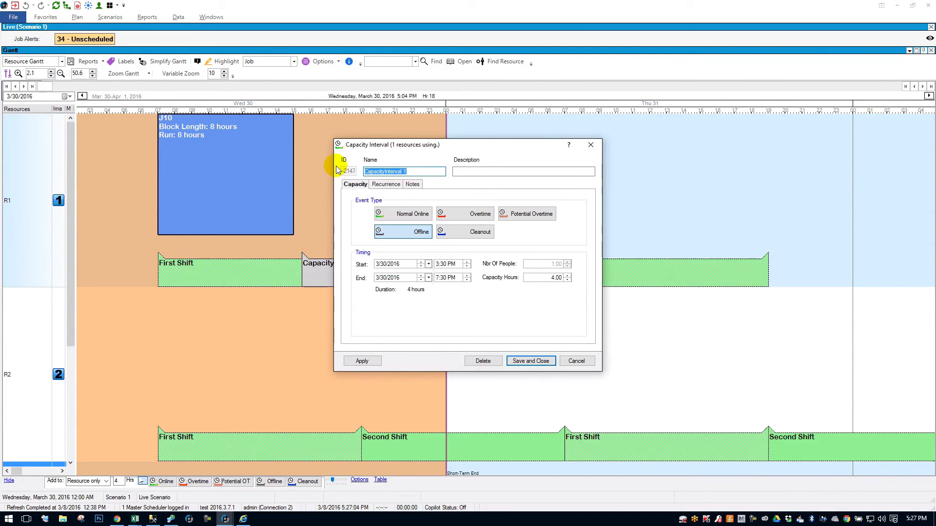
{"action": "type", "text": "B"}
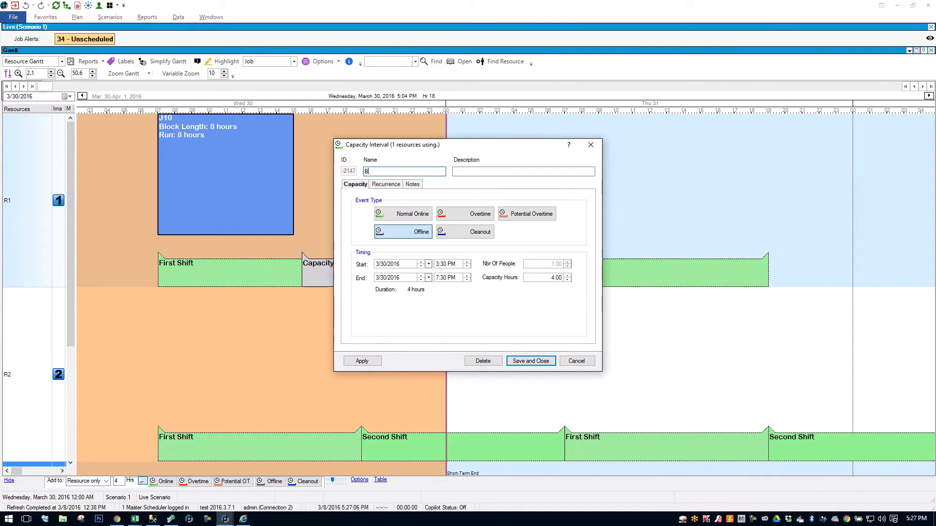
{"action": "type", "text": "reakTime"}
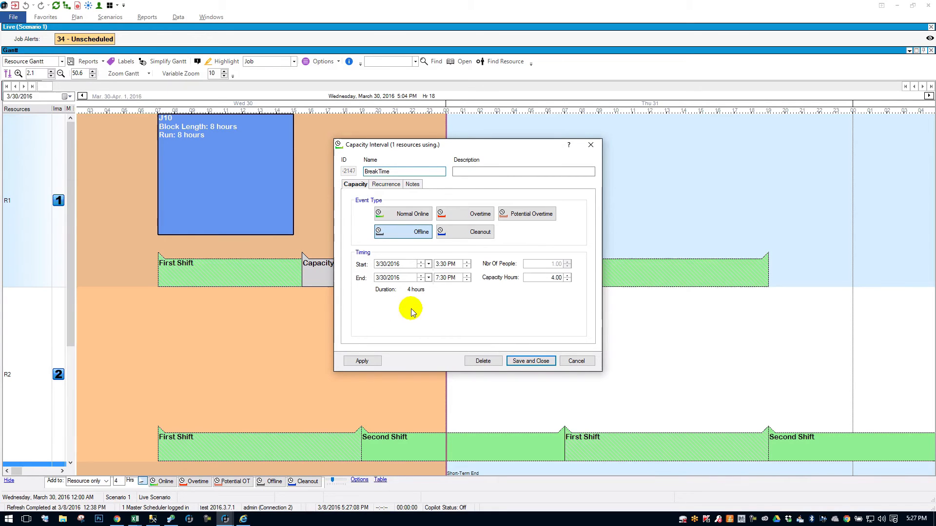
{"action": "left_click", "coordinate": [530, 360]}
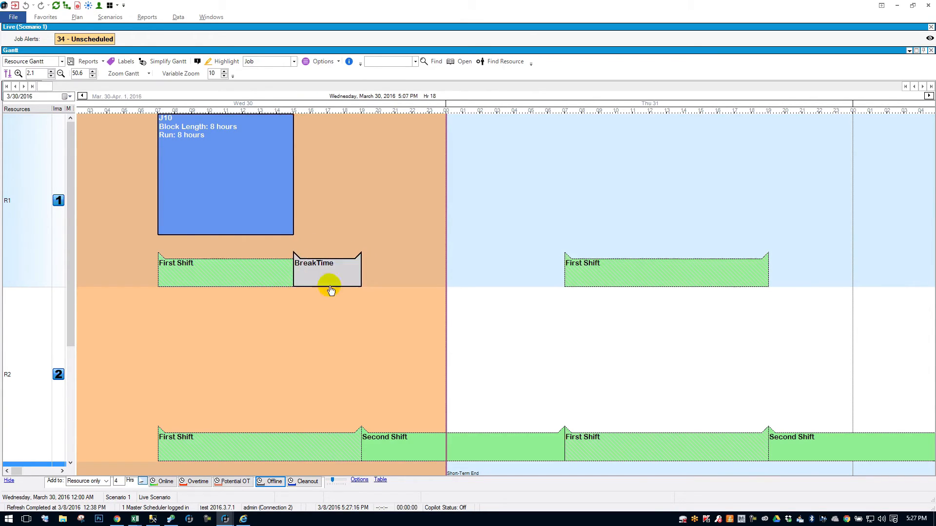
{"action": "mouse_move", "coordinate": [224, 208]}
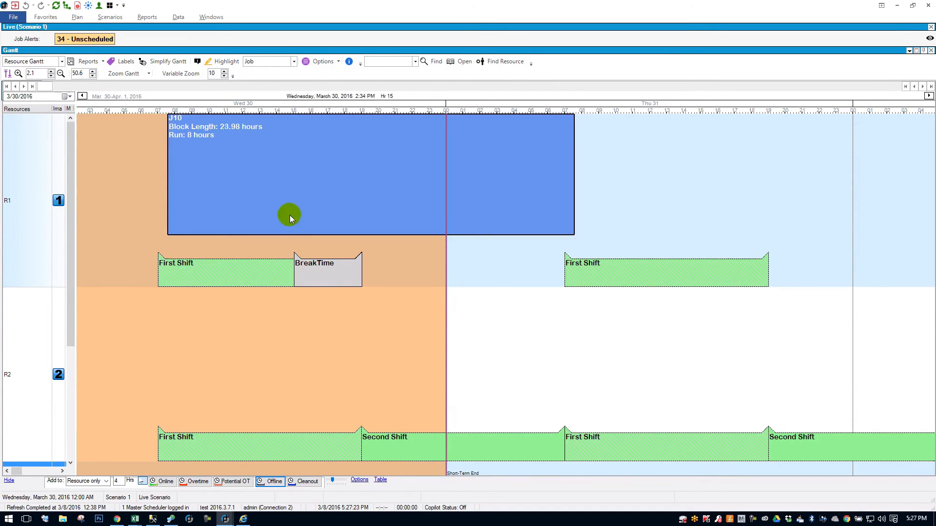
{"action": "mouse_move", "coordinate": [371, 298]}
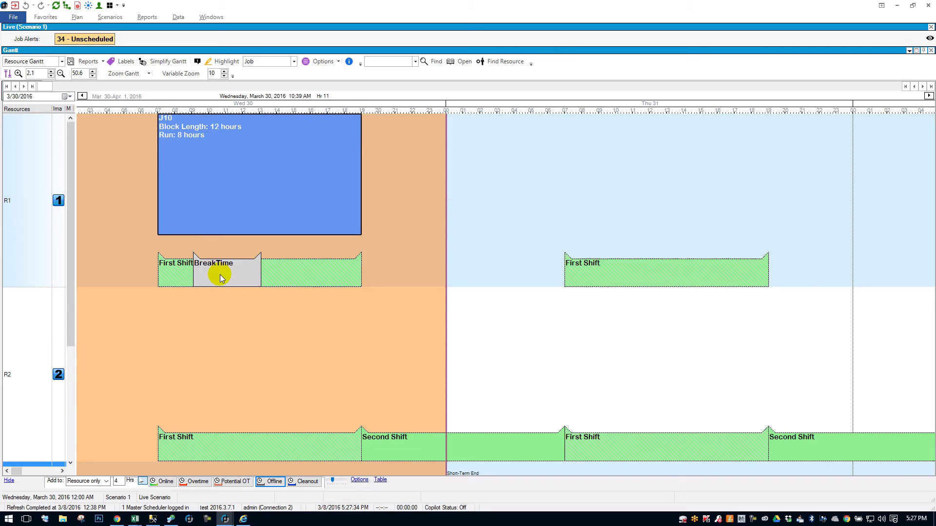
{"action": "mouse_move", "coordinate": [335, 211]}
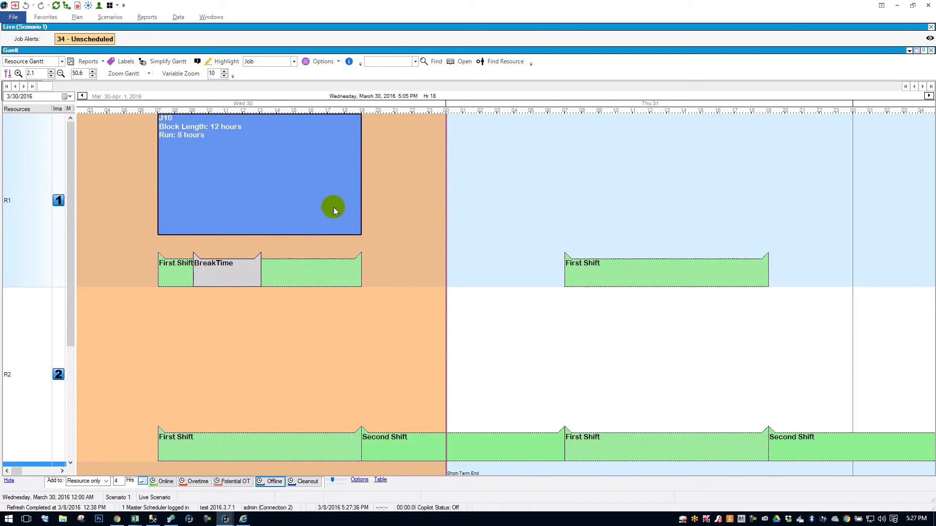
{"action": "mouse_move", "coordinate": [231, 279]}
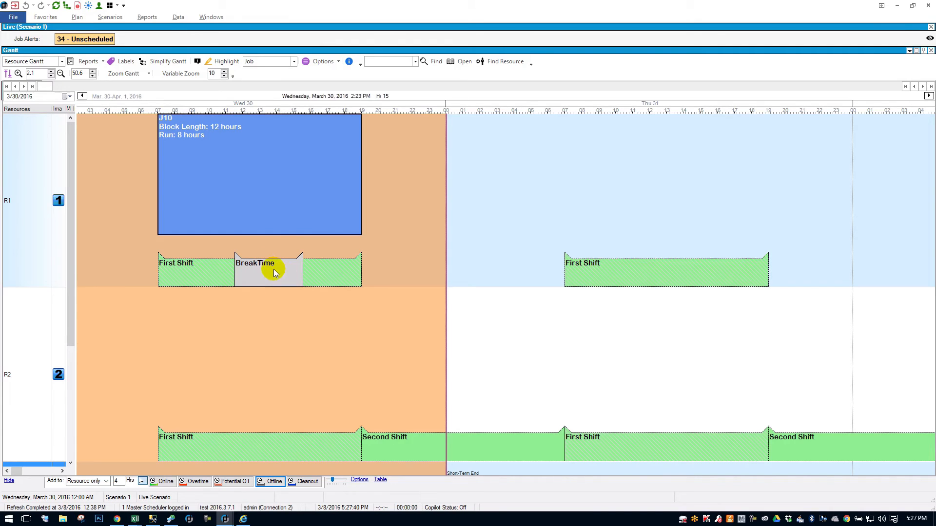
{"action": "mouse_move", "coordinate": [276, 212]}
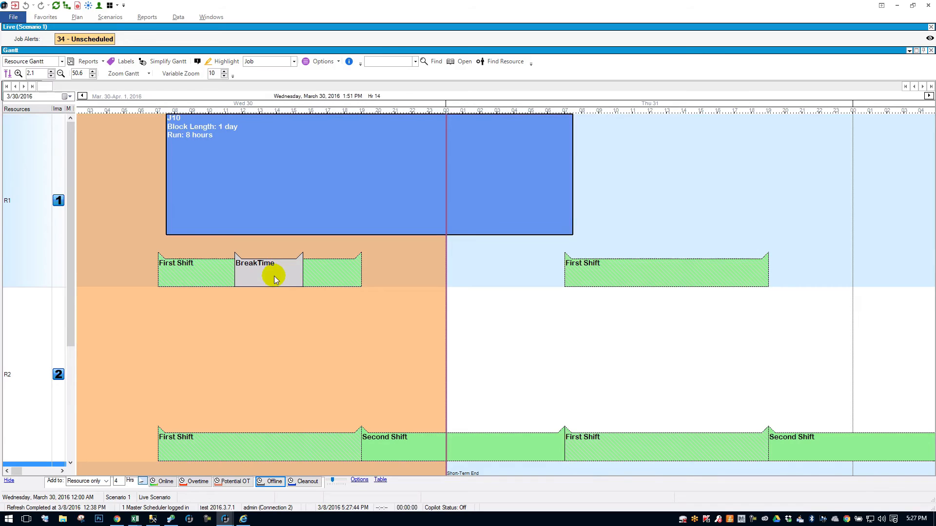
{"action": "mouse_move", "coordinate": [231, 261]}
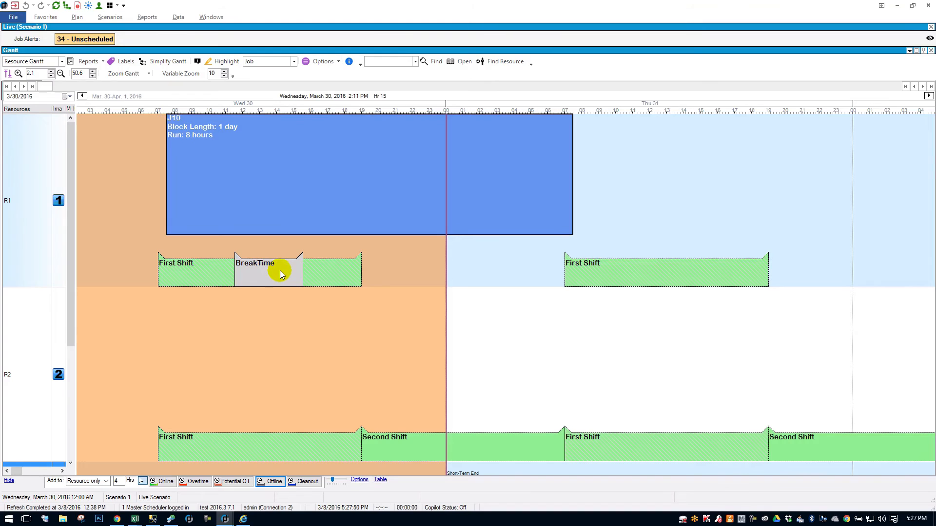
{"action": "right_click", "coordinate": [281, 274]}
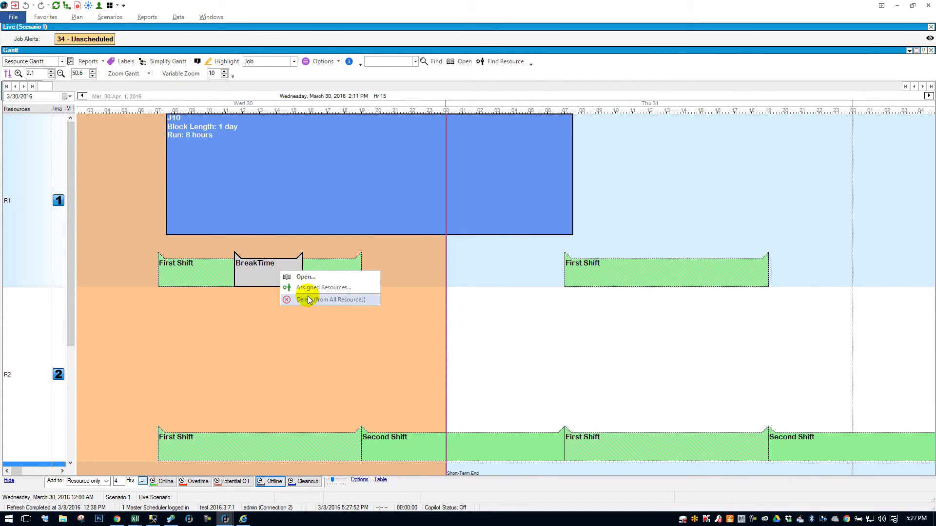
{"action": "left_click", "coordinate": [332, 299]}
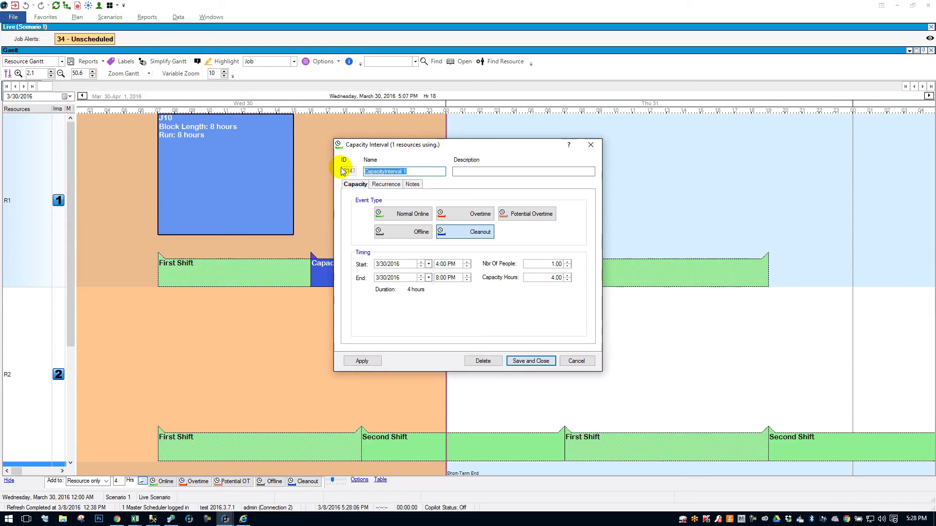
- Name the 4:00–8:00 PM Cleanout interval on R1 'Clean' and save it
{"action": "type", "text": "C"}
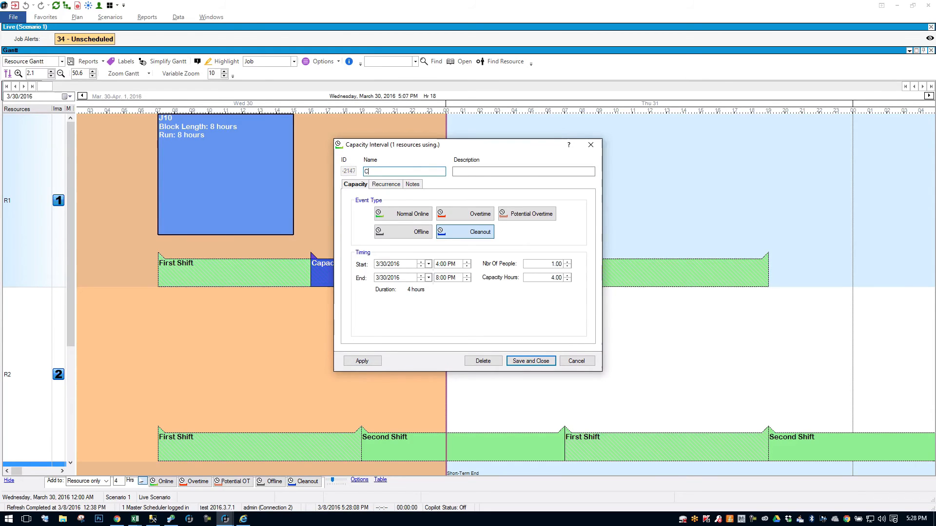
{"action": "type", "text": "lean"}
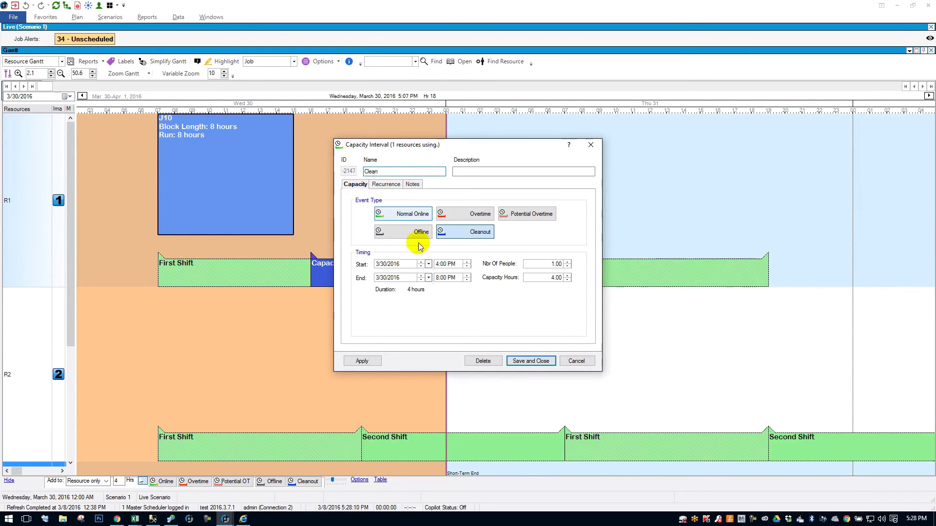
{"action": "left_click", "coordinate": [528, 360]}
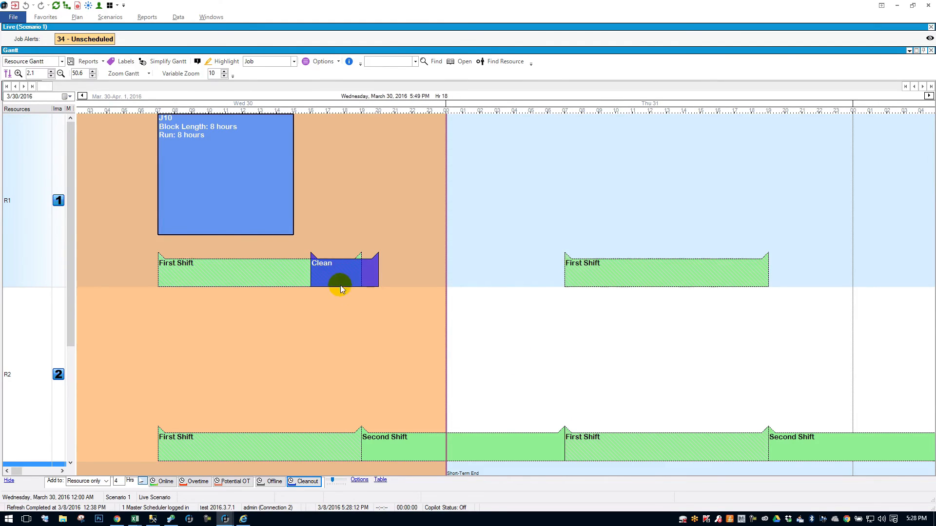
{"action": "mouse_move", "coordinate": [360, 272]}
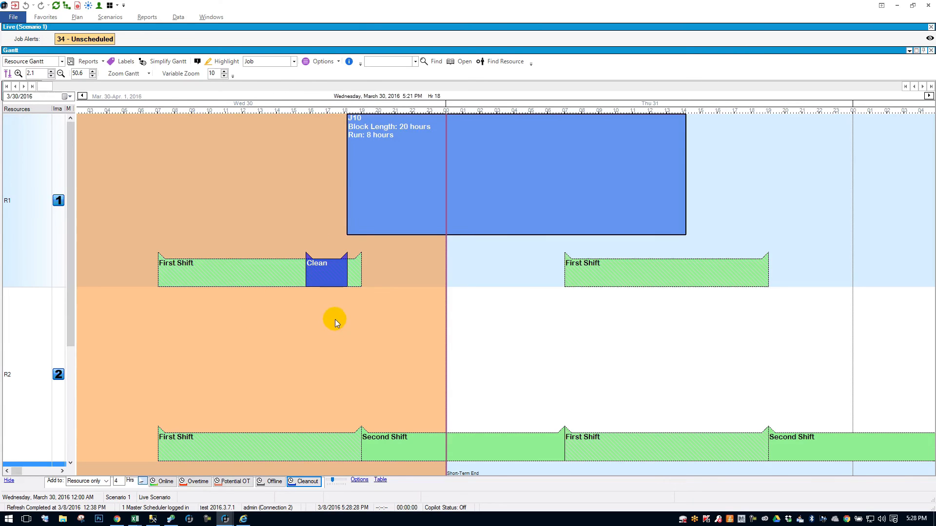
{"action": "mouse_move", "coordinate": [391, 209]}
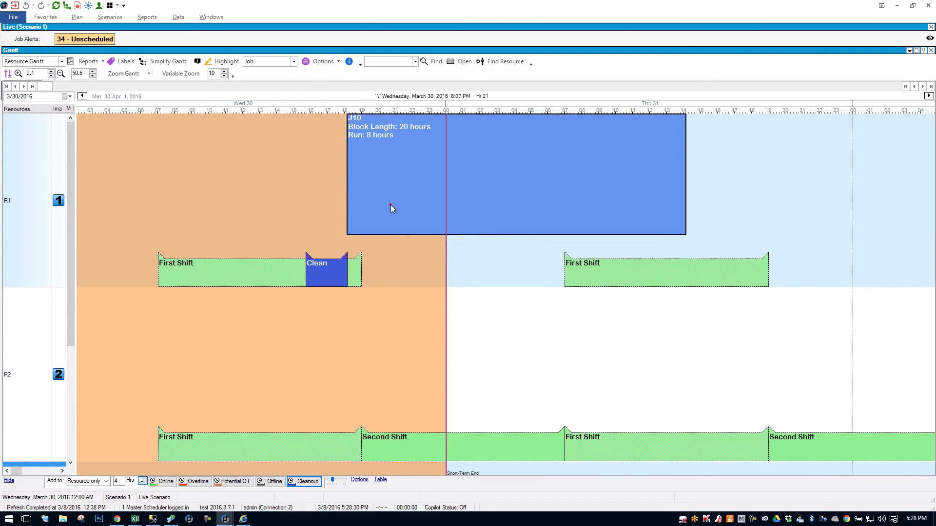
{"action": "mouse_move", "coordinate": [381, 287]}
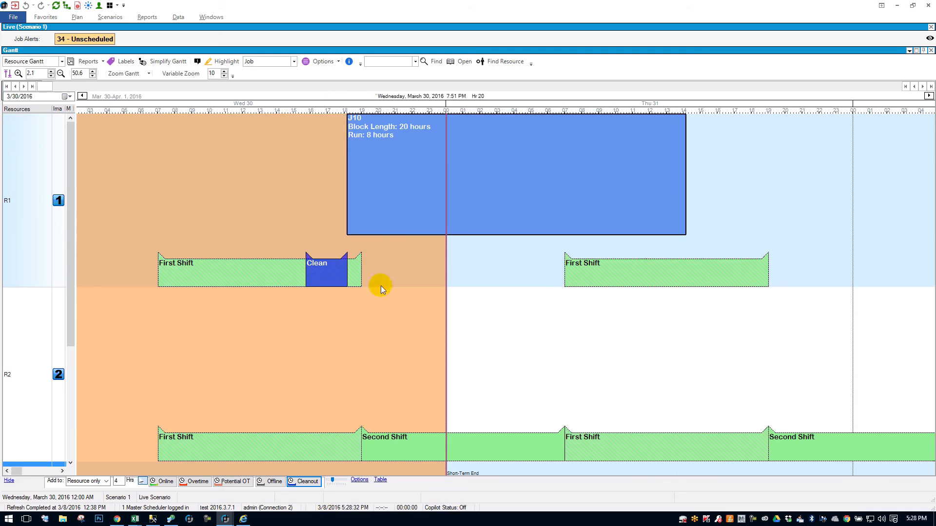
{"action": "mouse_move", "coordinate": [309, 258]}
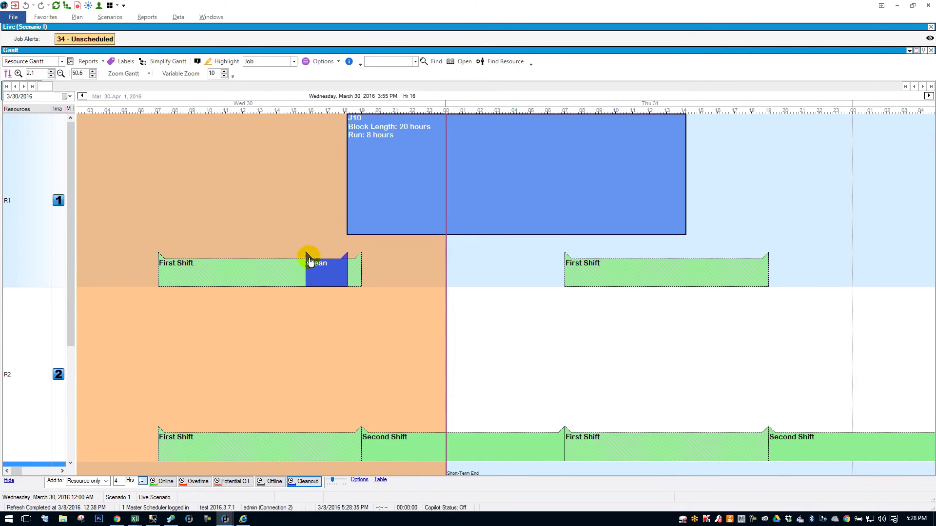
{"action": "mouse_move", "coordinate": [343, 328]}
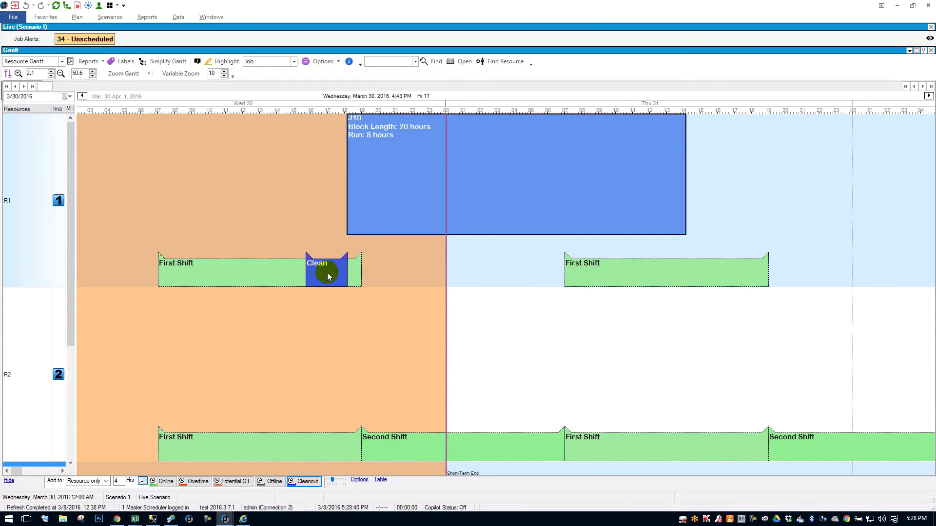
- Assign the Clean interval to resources R1, R2 and R3
{"action": "right_click", "coordinate": [326, 271]}
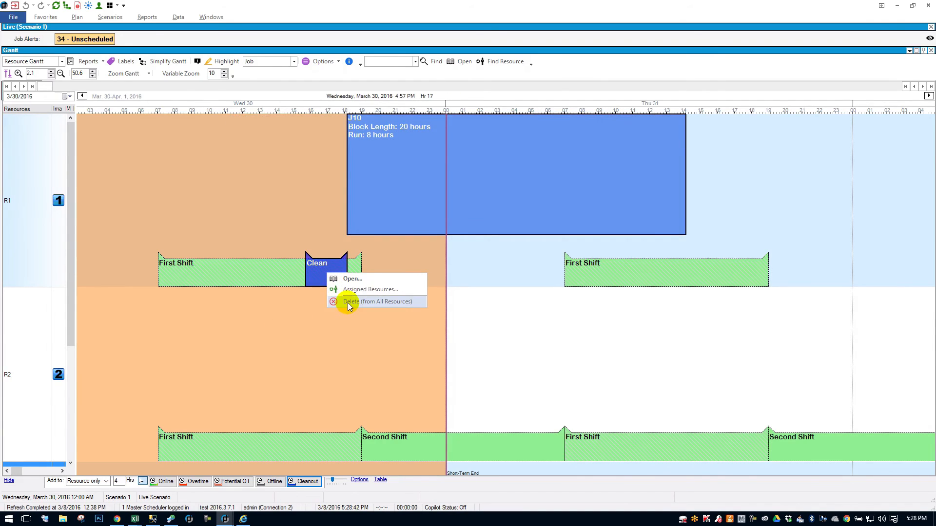
{"action": "mouse_move", "coordinate": [362, 290]}
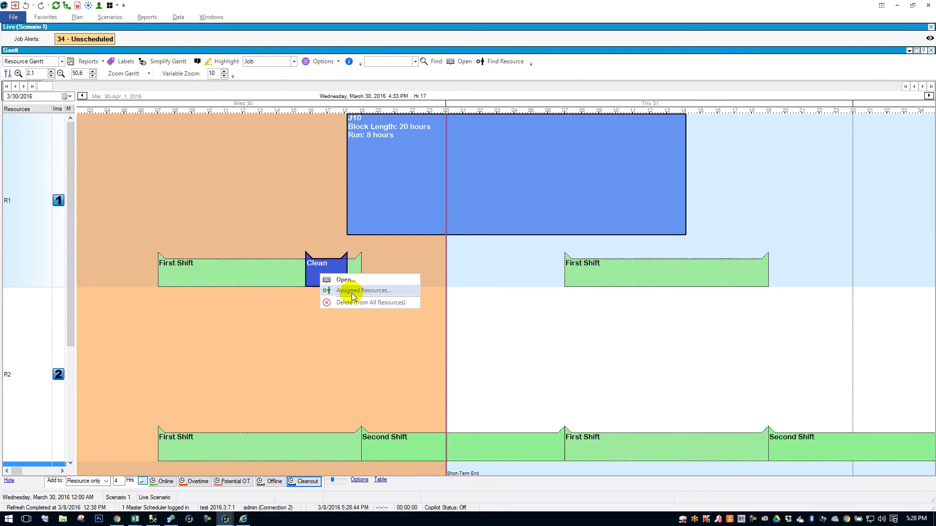
{"action": "left_click", "coordinate": [364, 290]}
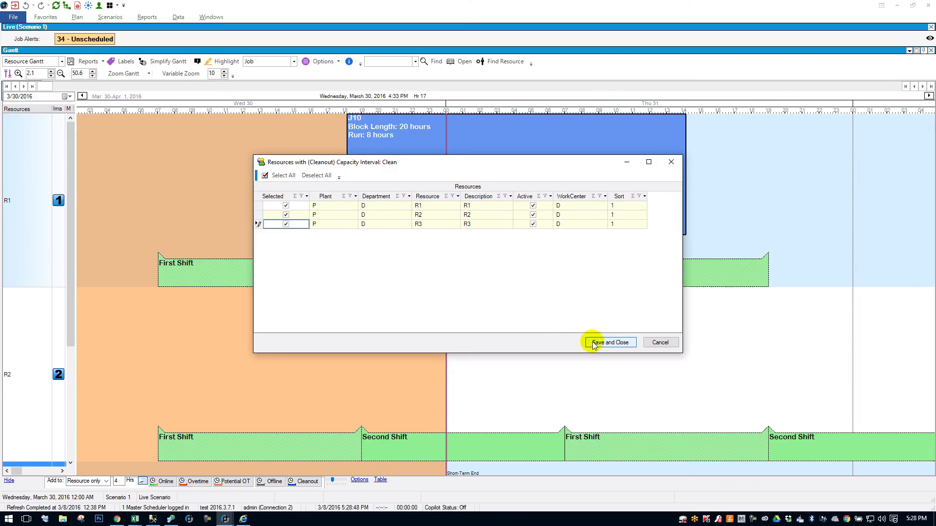
{"action": "left_click", "coordinate": [609, 343]}
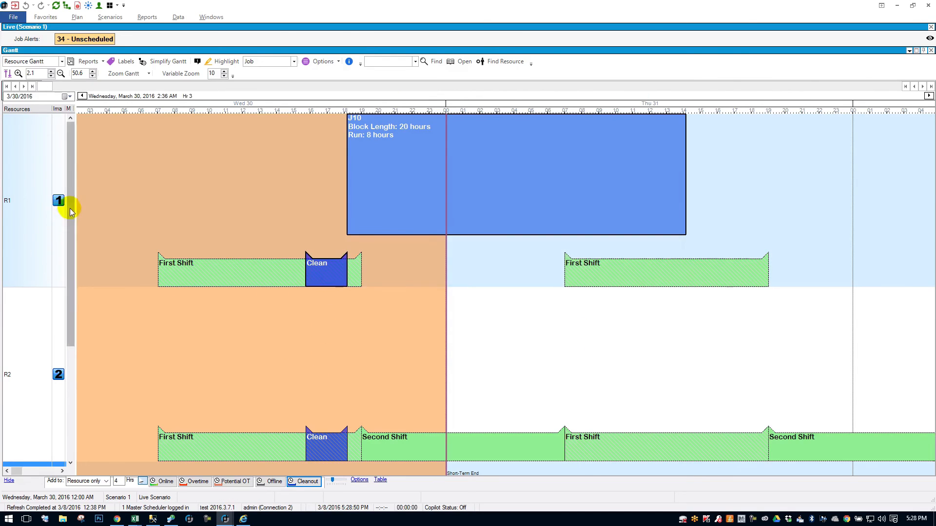
{"action": "mouse_move", "coordinate": [80, 165]}
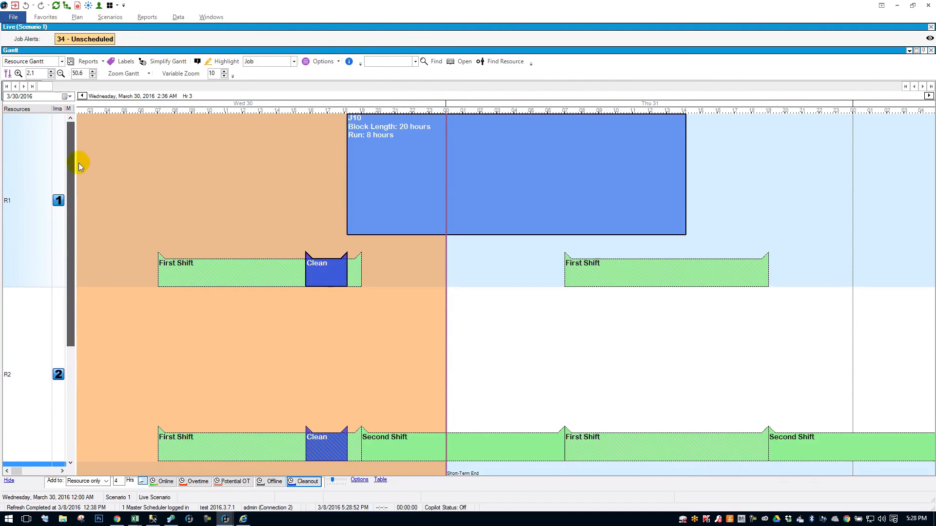
- Delete the Clean interval from all resources
{"action": "scroll", "scroll_direction": "down", "scroll_amount": 3}
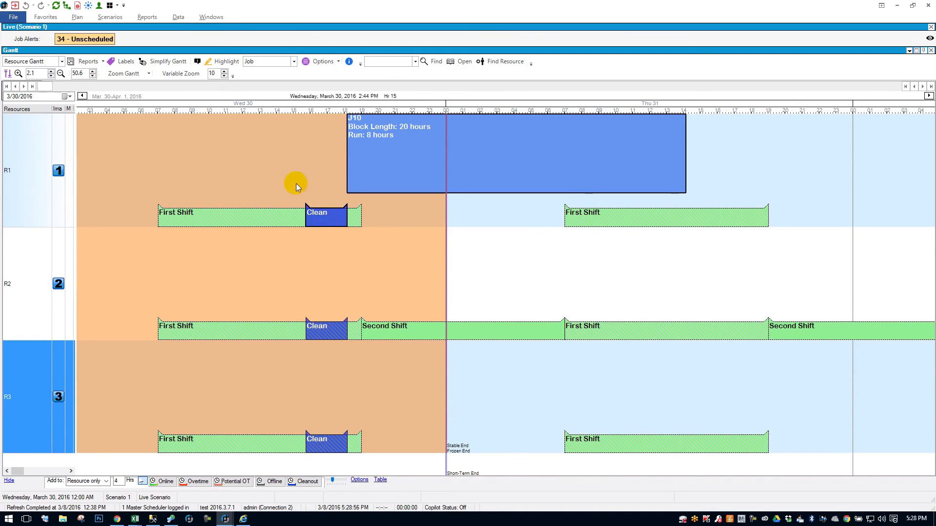
{"action": "right_click", "coordinate": [325, 213]}
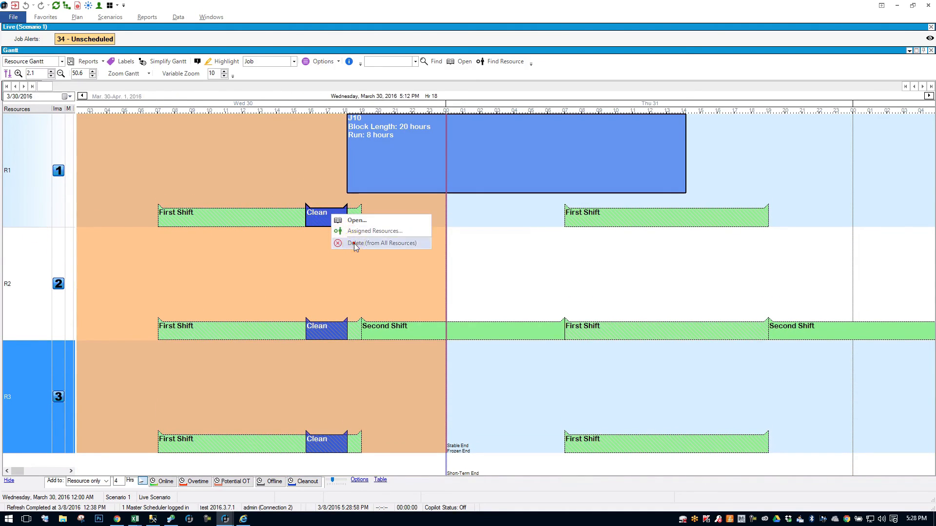
{"action": "left_click", "coordinate": [380, 243]}
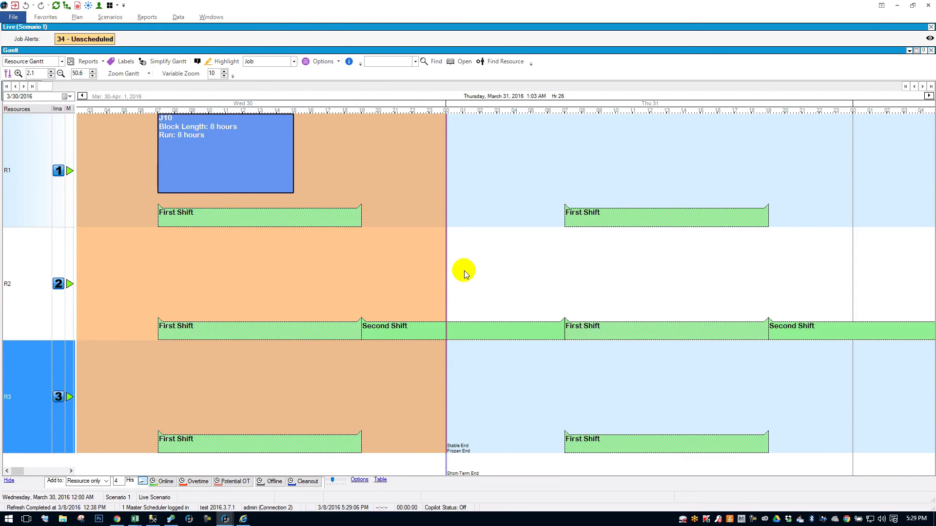
{"action": "mouse_move", "coordinate": [167, 481]}
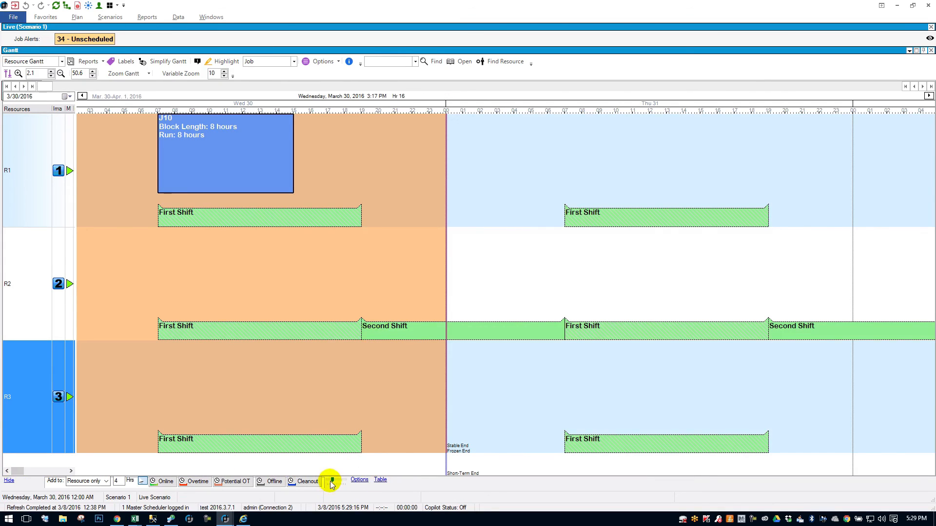
- Enlarge the capacity interval height until intervals fill most of each resource row
{"action": "left_click", "coordinate": [330, 482]}
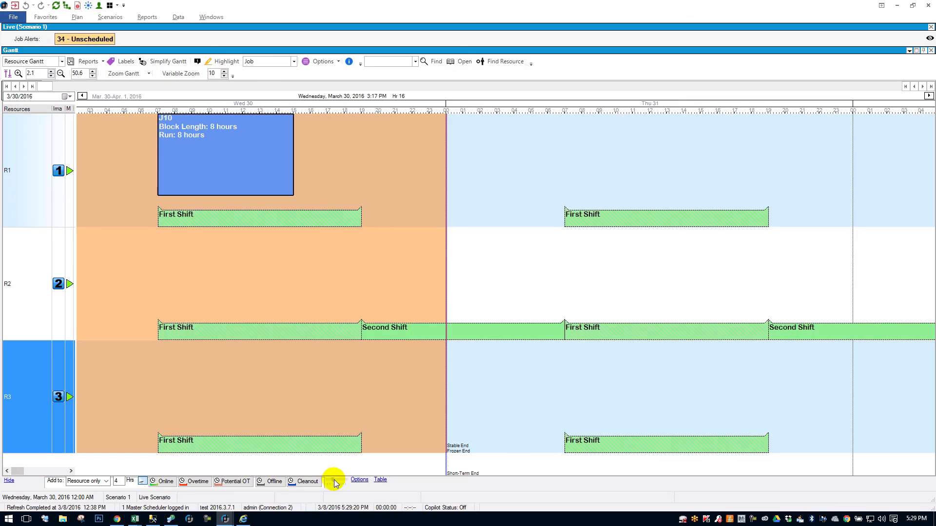
{"action": "left_click", "coordinate": [340, 481]}
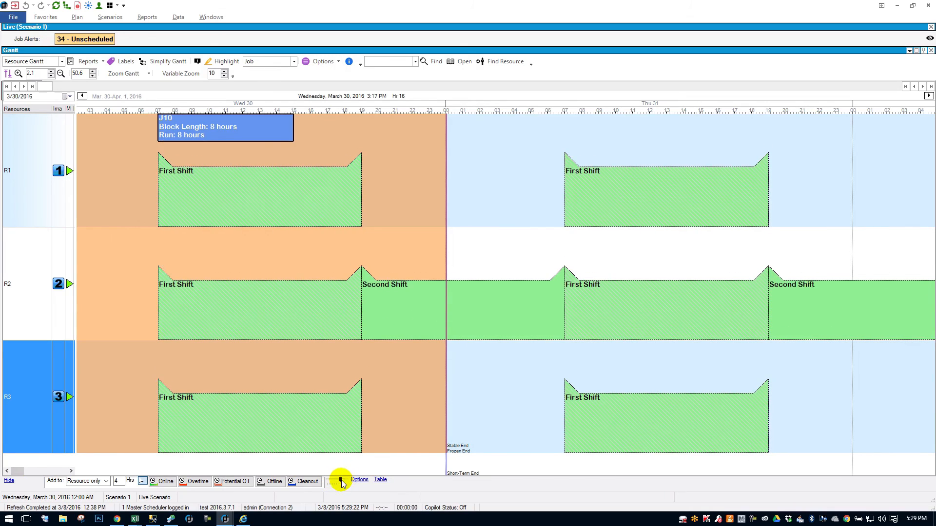
- Add the note 'notes' to the recurring First Shift series and save it
{"action": "right_click", "coordinate": [257, 191]}
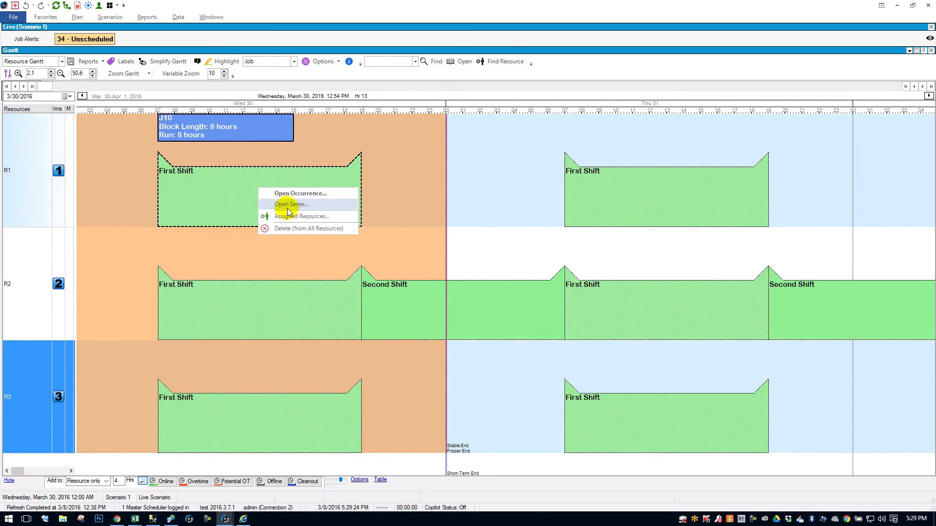
{"action": "left_click", "coordinate": [290, 205]}
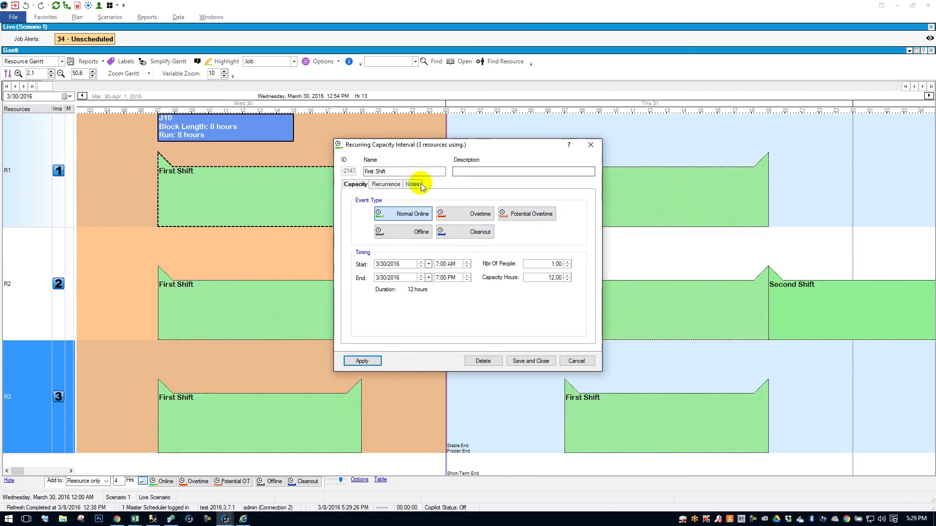
{"action": "left_click", "coordinate": [413, 184]}
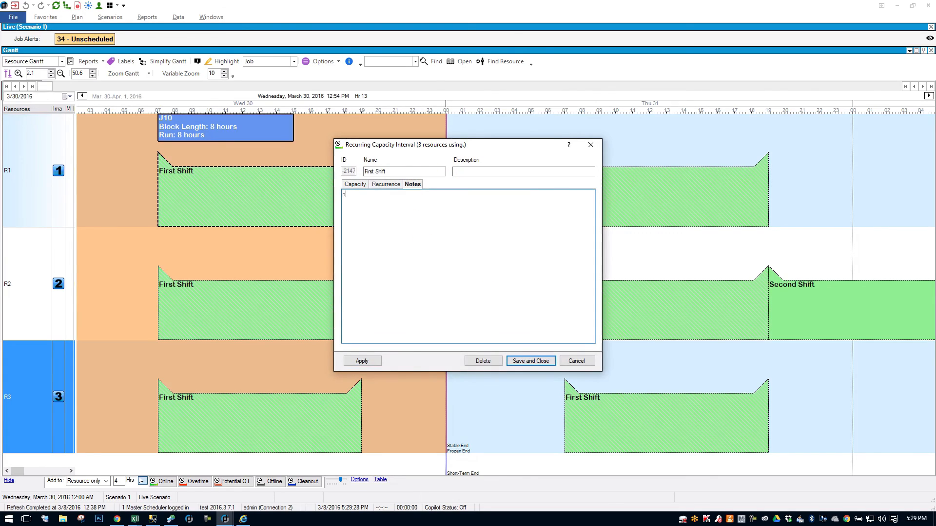
{"action": "type", "text": "otes"}
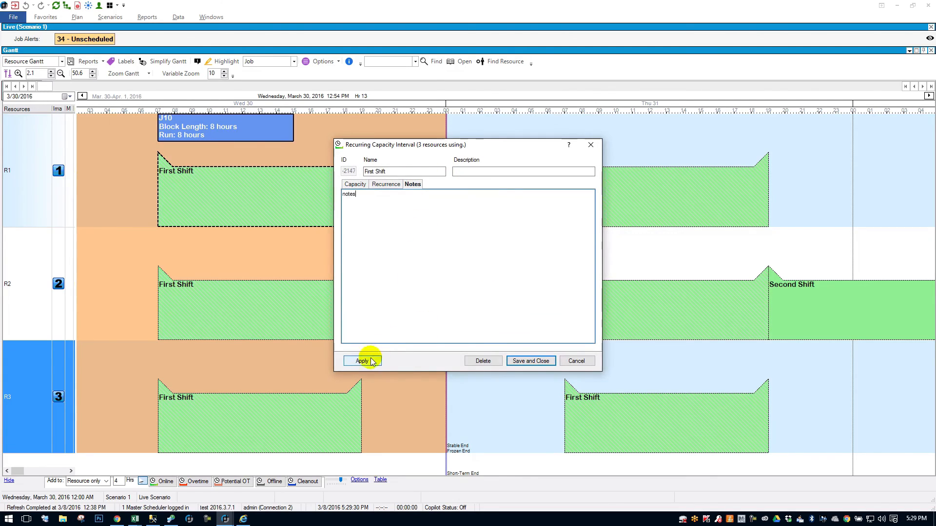
{"action": "left_click", "coordinate": [362, 360]}
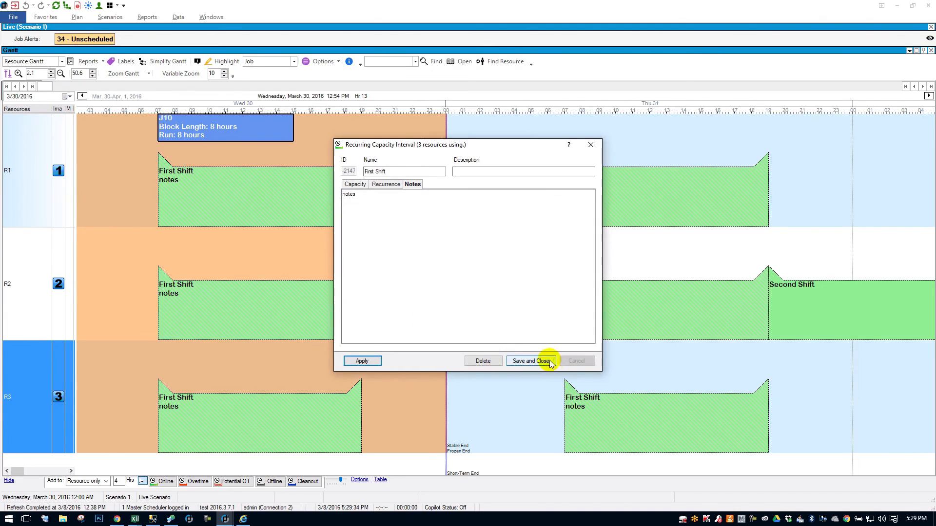
{"action": "left_click", "coordinate": [530, 360]}
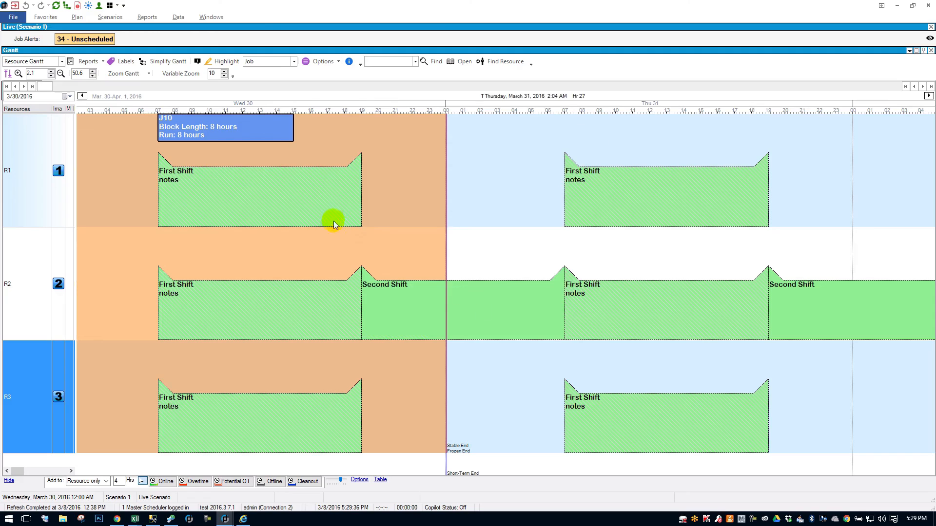